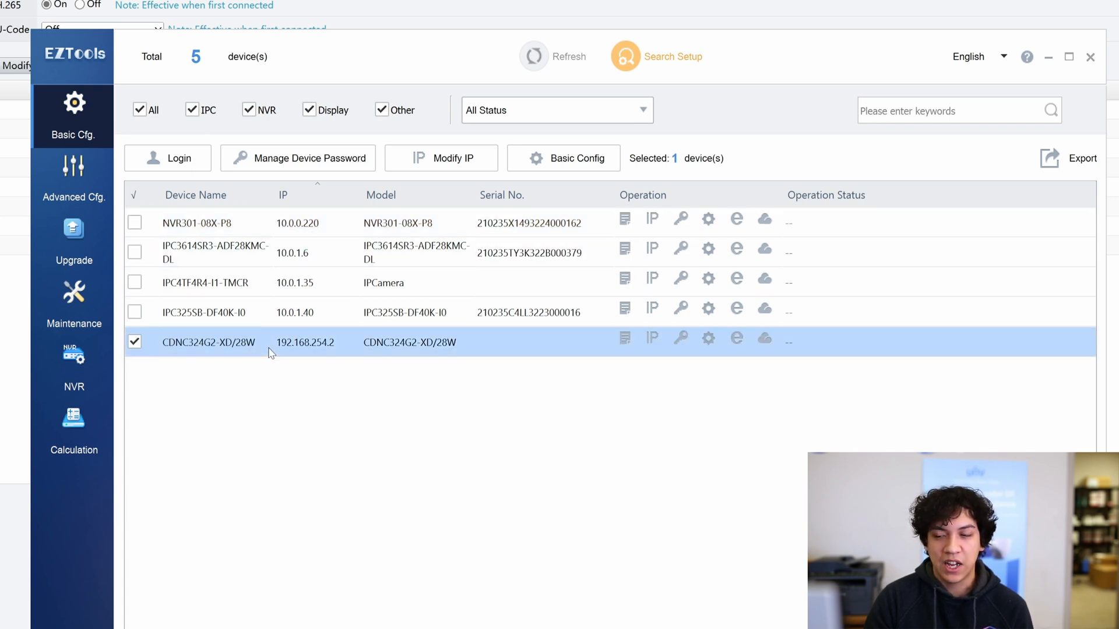
Locate the CDNC324G2-XD/28W camera row at 192.168.254.2 in the device list
{"action": "double_click", "coordinate": [208, 343]}
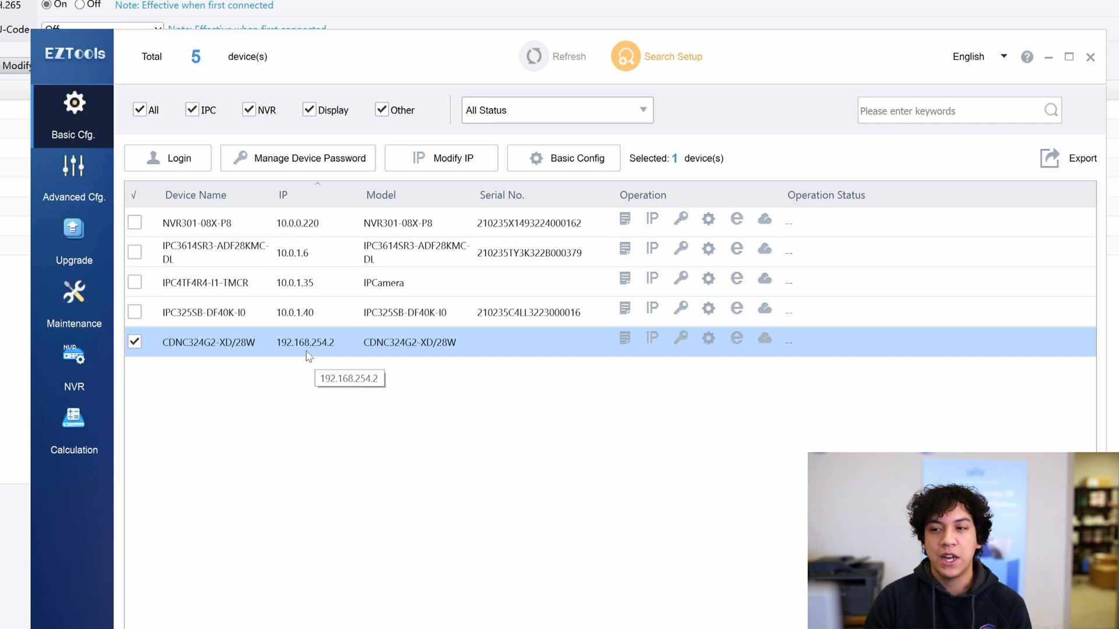
{"action": "mouse_move", "coordinate": [315, 365]}
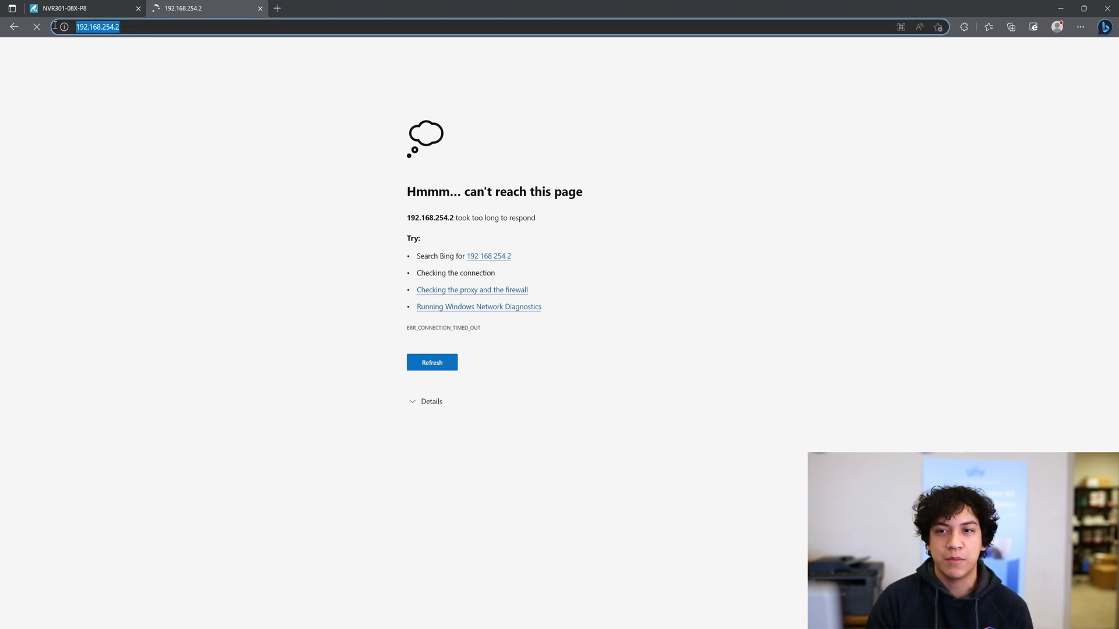
Find Network Connections via Start search and reach the Wi-Fi adapter's IPv4 properties
{"action": "left_click", "coordinate": [140, 26]}
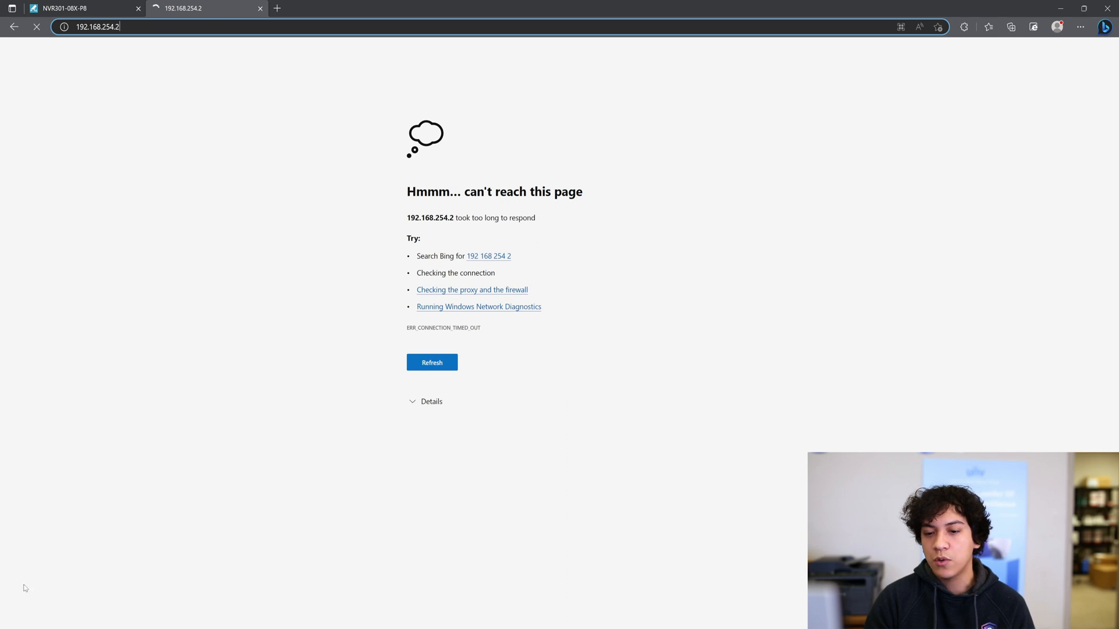
{"action": "type", "text": "cm"}
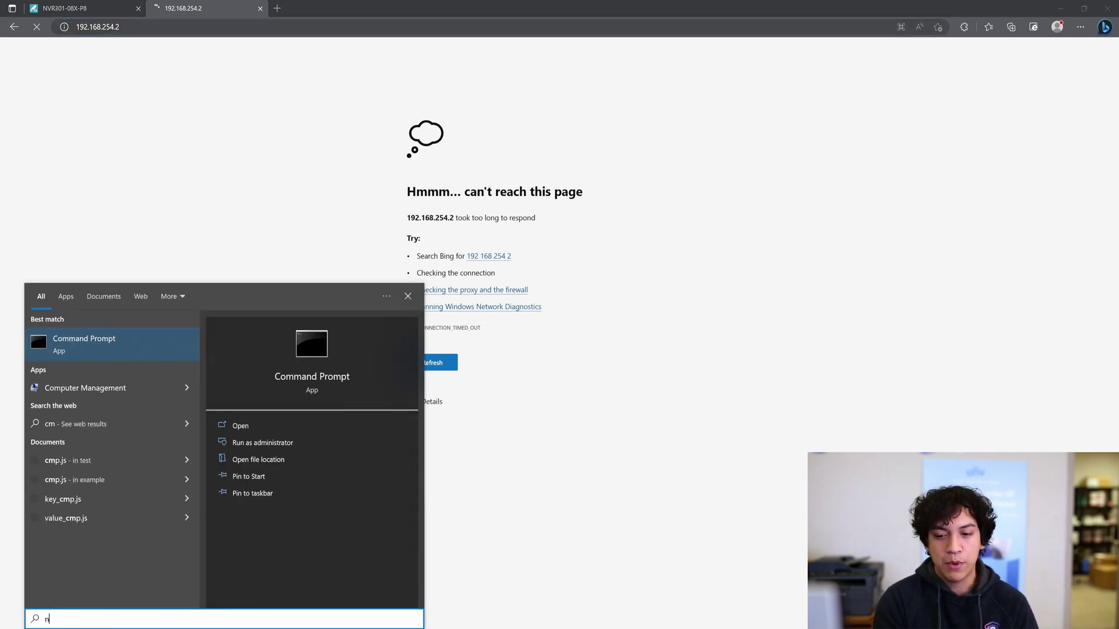
{"action": "type", "text": "etwork cone"}
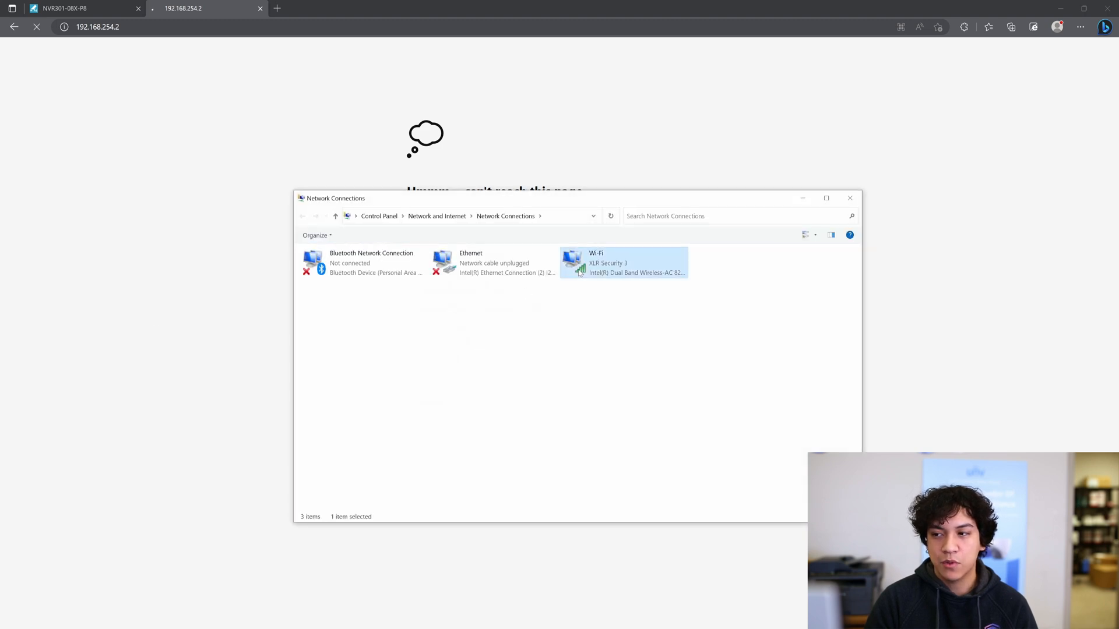
{"action": "double_click", "coordinate": [623, 263]}
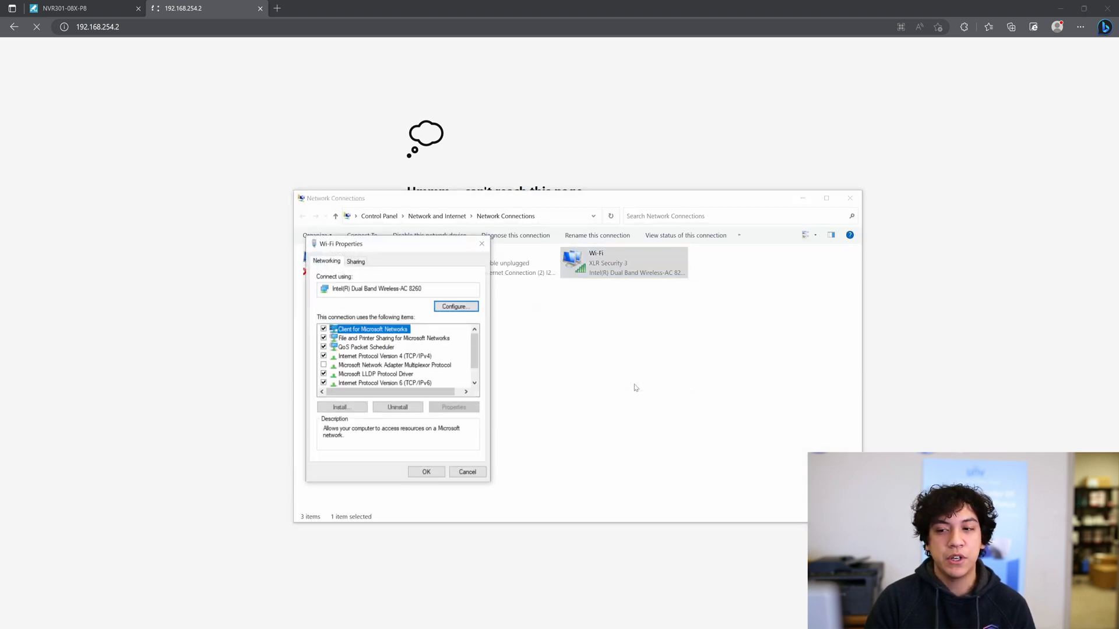
{"action": "left_click", "coordinate": [385, 356]}
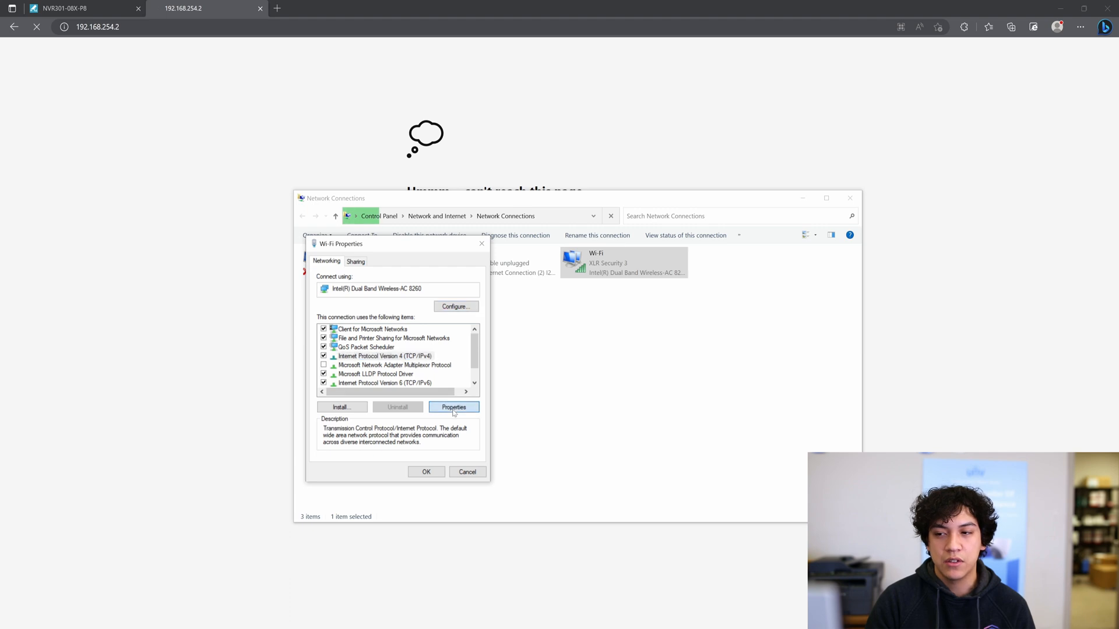
{"action": "left_click", "coordinate": [453, 407]}
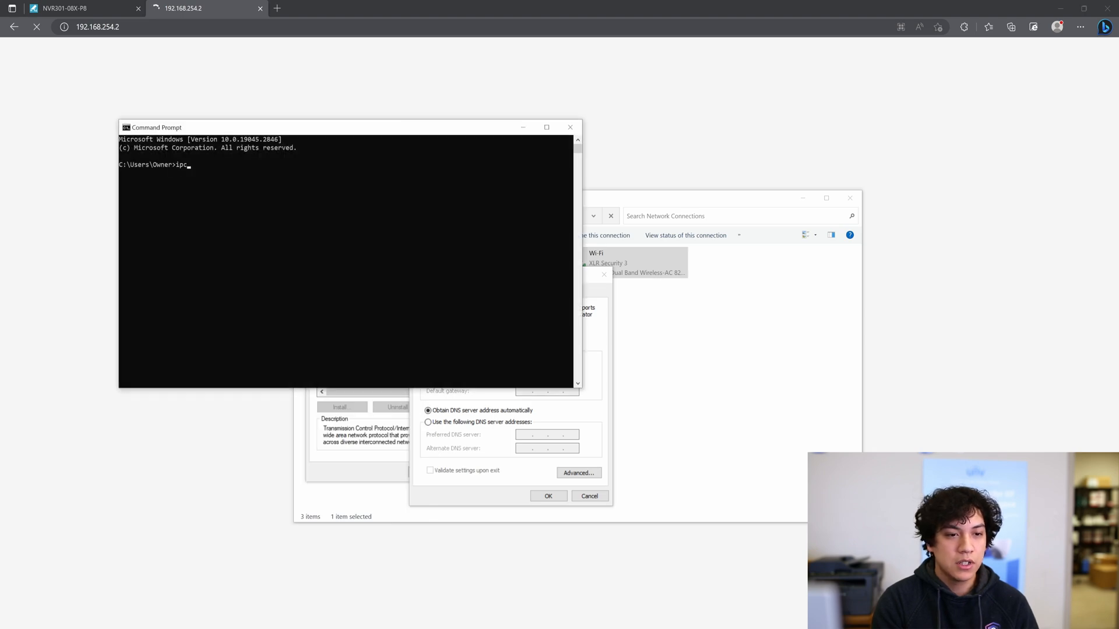
Run ipconfig /all to read the Wi-Fi adapter's 10.0.0.33 address and gateway 10.0.0.1
{"action": "type", "text": "onfig /all"}
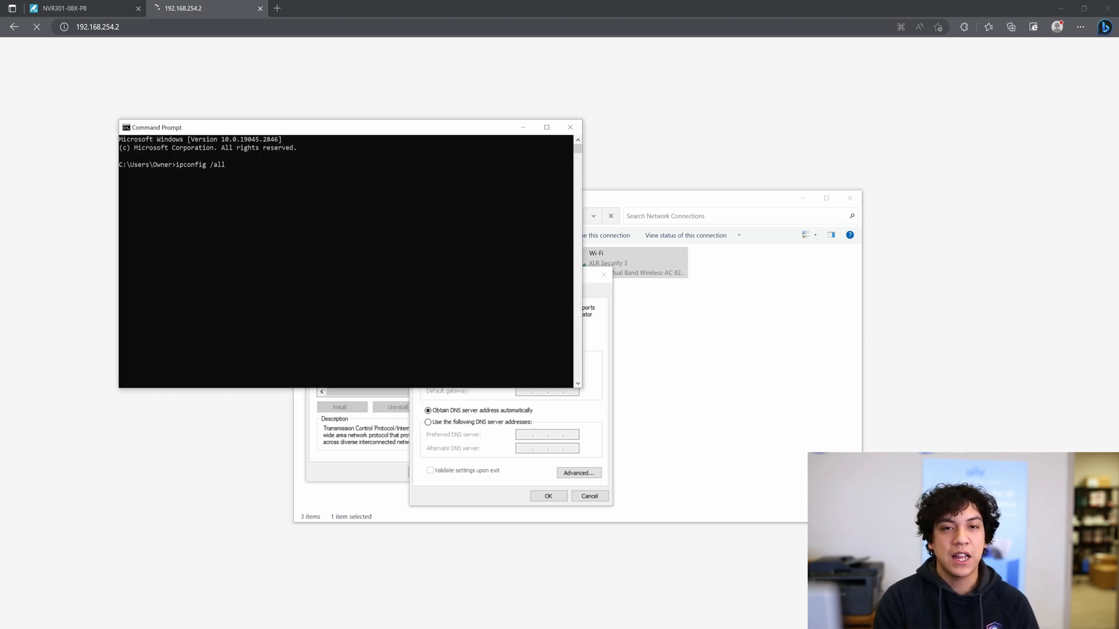
{"action": "key", "text": "Enter"}
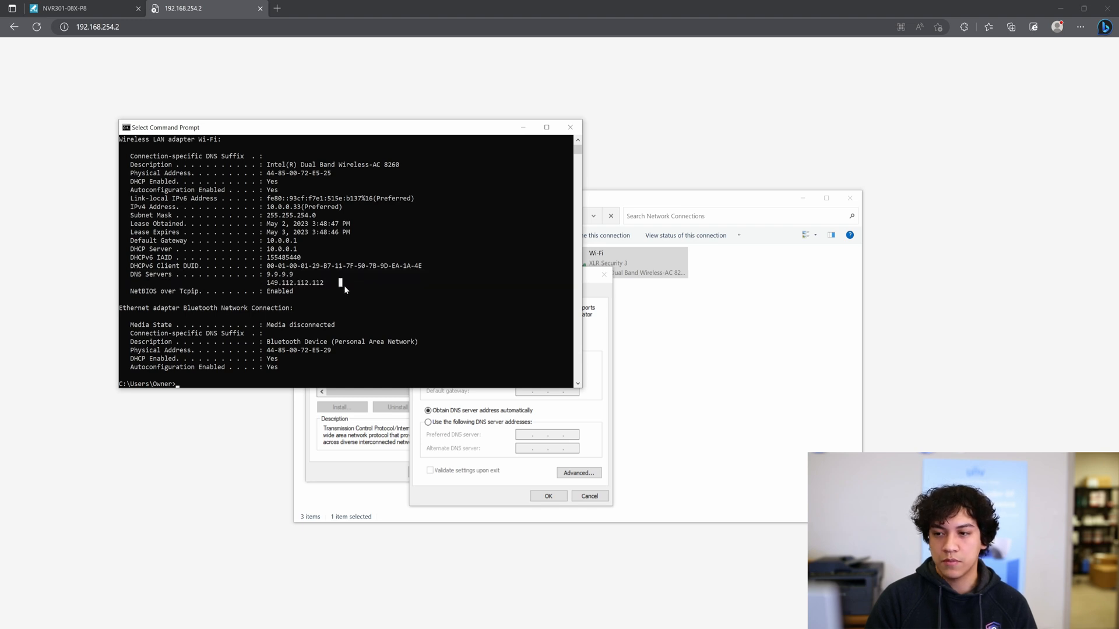
{"action": "left_click", "coordinate": [428, 351]}
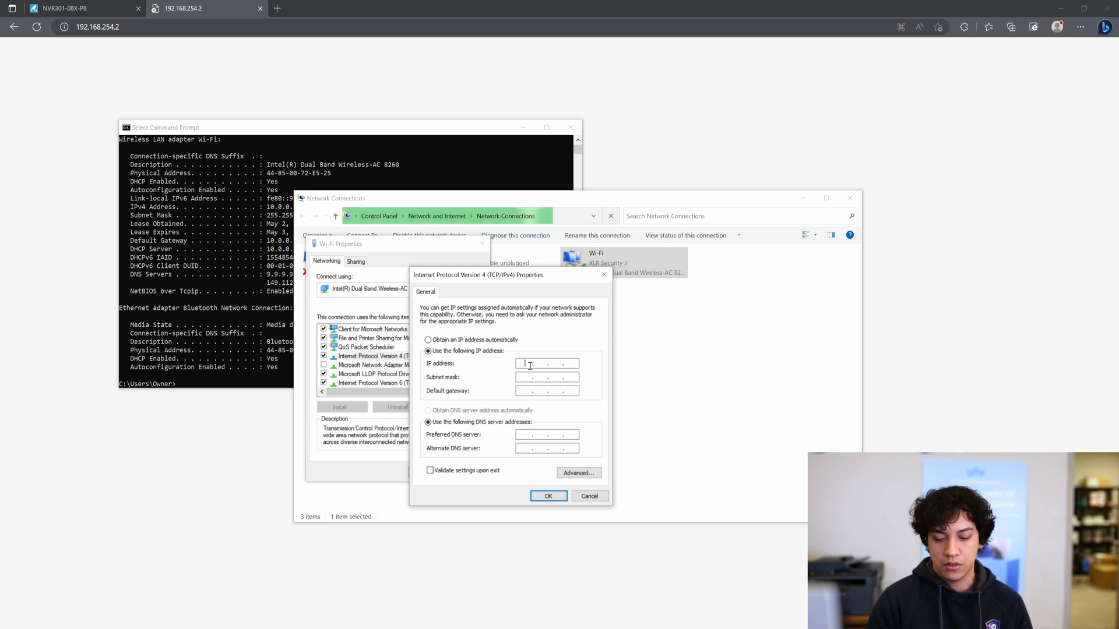
Enter the static 10.0.0.33 values and start adding an extra address in Advanced TCP/IP settings
{"action": "type", "text": "10.0.0.33"}
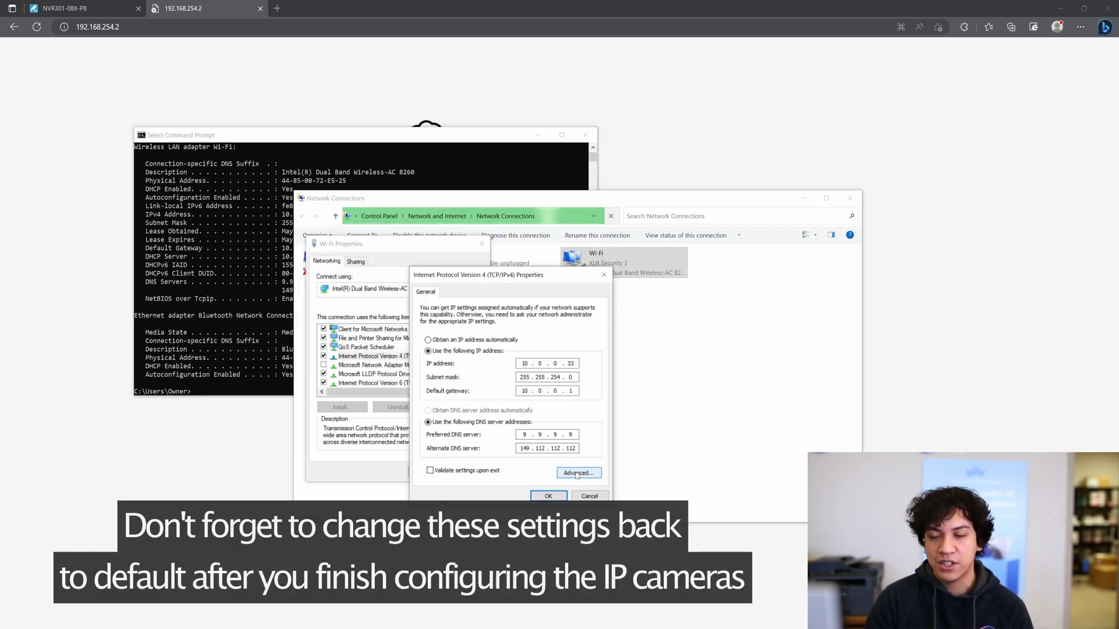
{"action": "left_click", "coordinate": [578, 473]}
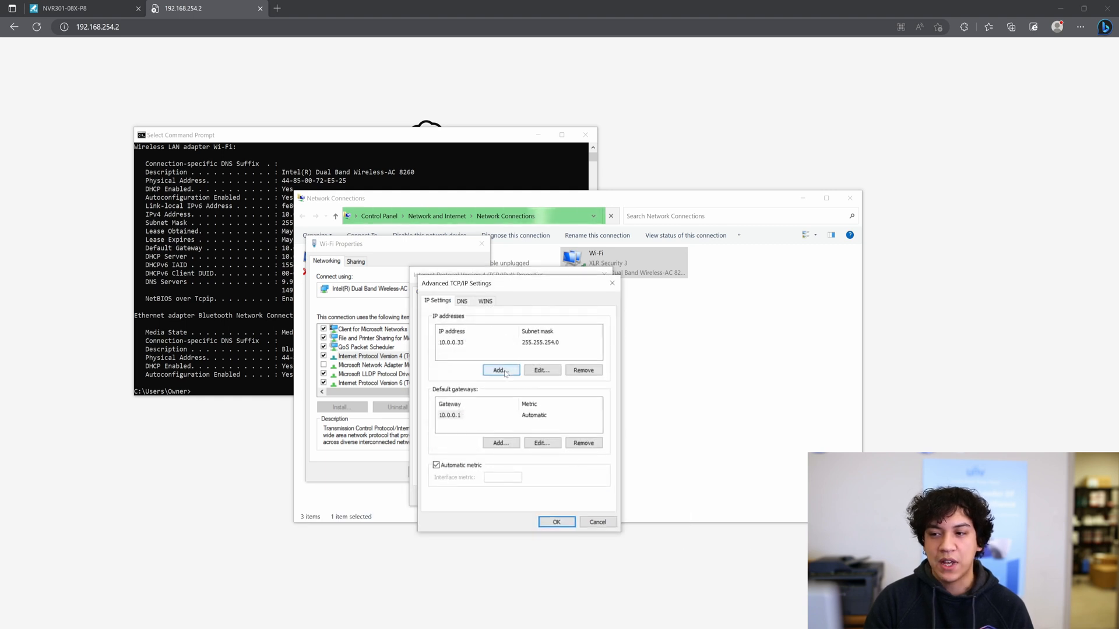
{"action": "left_click", "coordinate": [501, 370]}
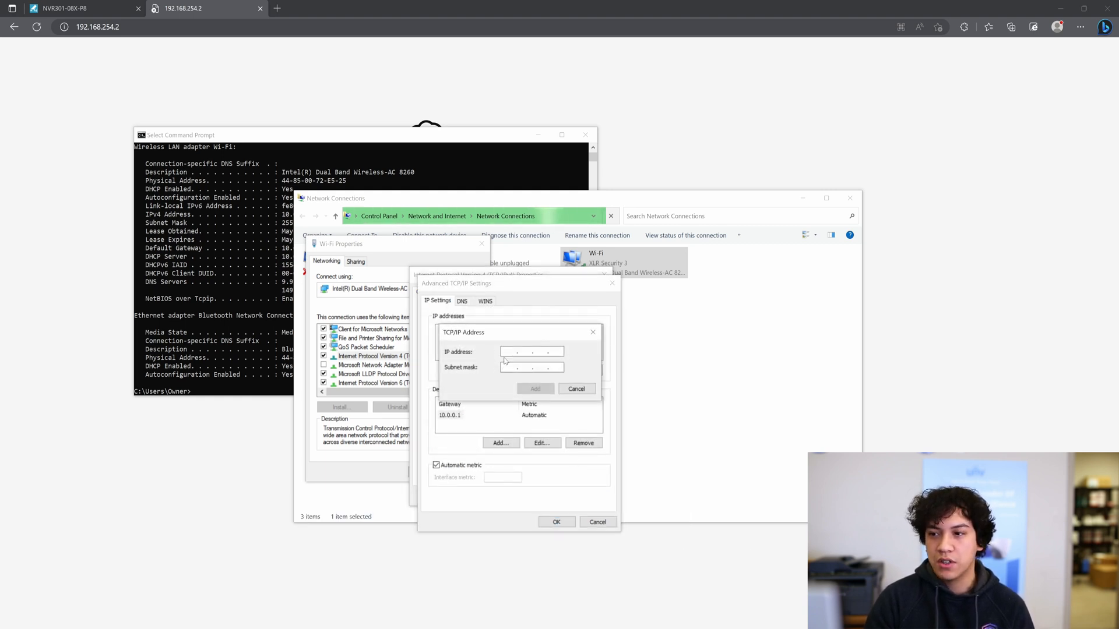
{"action": "left_click", "coordinate": [508, 352]}
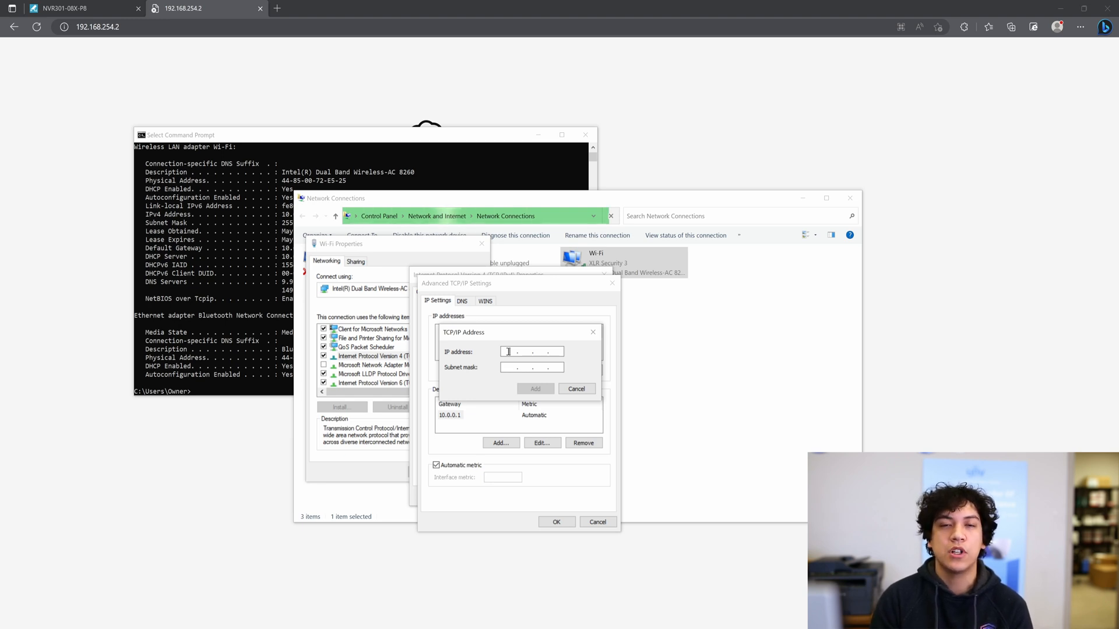
Add 192.168.254.10 with mask 255.255.255.0 as a second Wi-Fi address and confirm all dialogs
{"action": "type", "text": "192 . 168 .  ."}
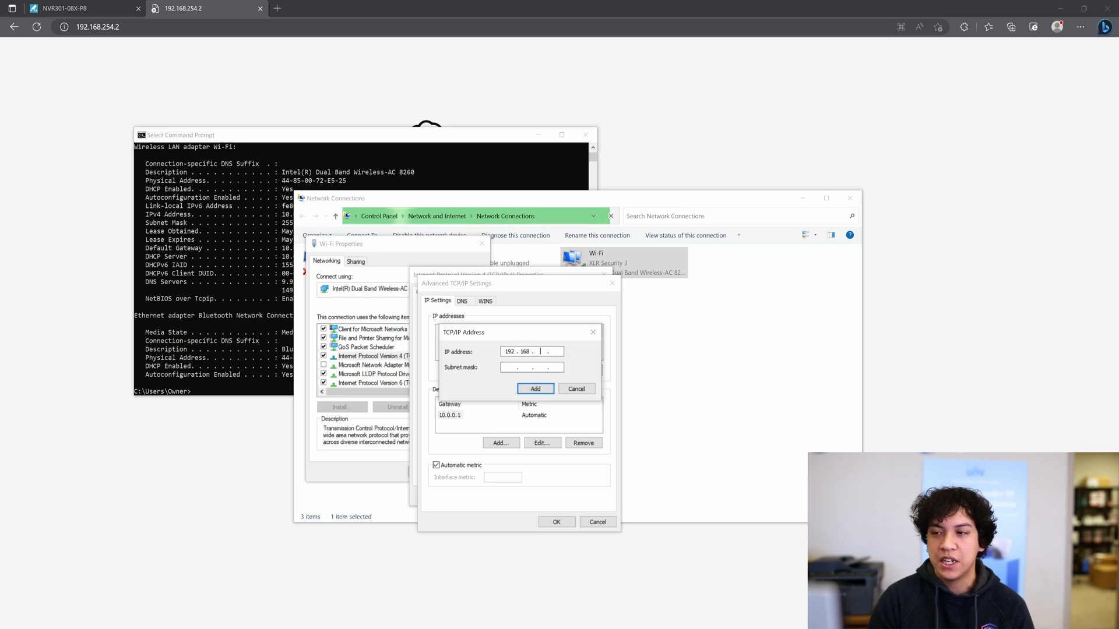
{"action": "type", "text": "254"}
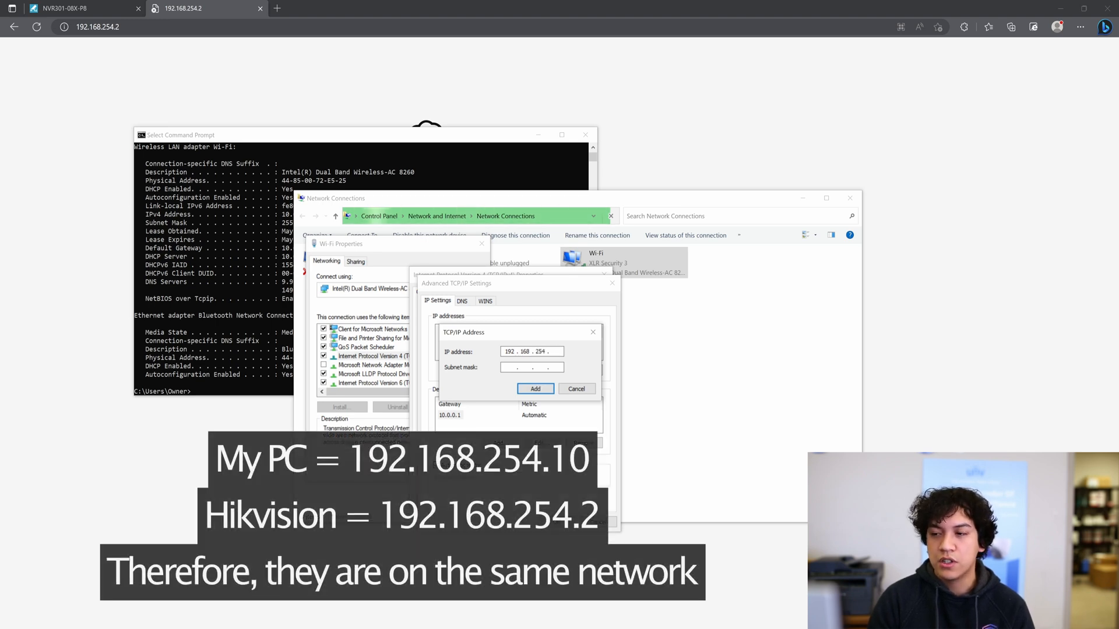
{"action": "type", "text": "10"}
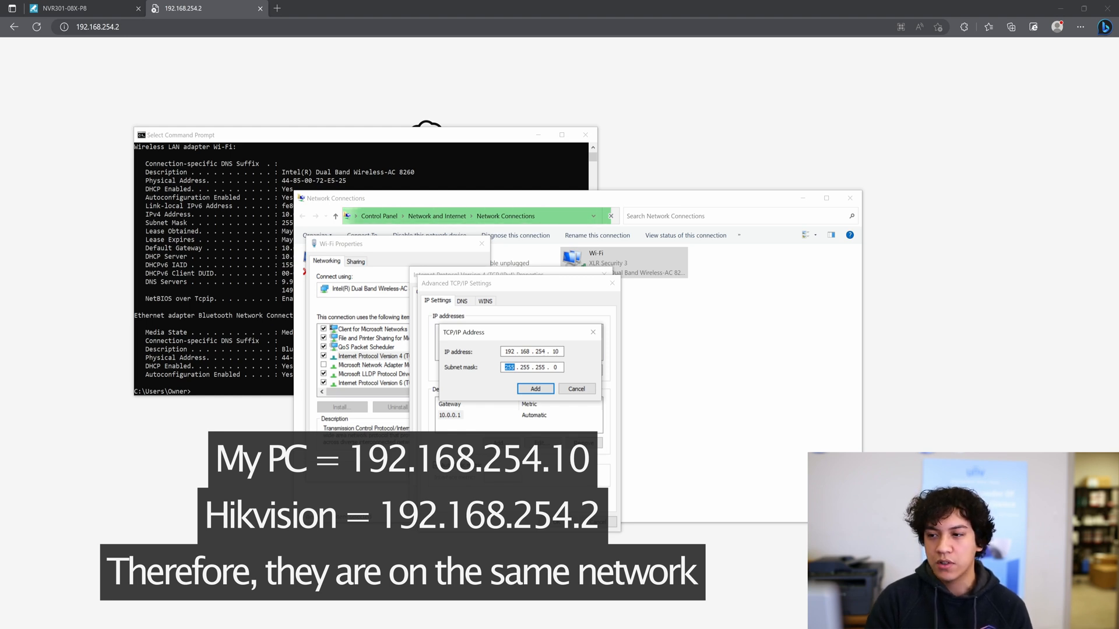
{"action": "left_click", "coordinate": [535, 389]}
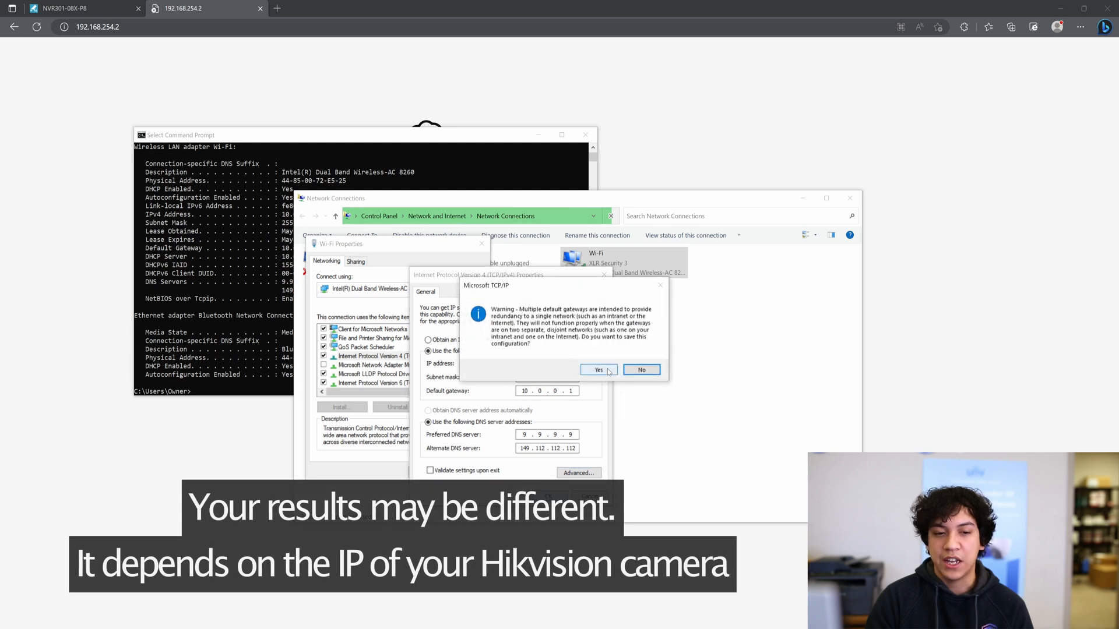
{"action": "left_click", "coordinate": [599, 371]}
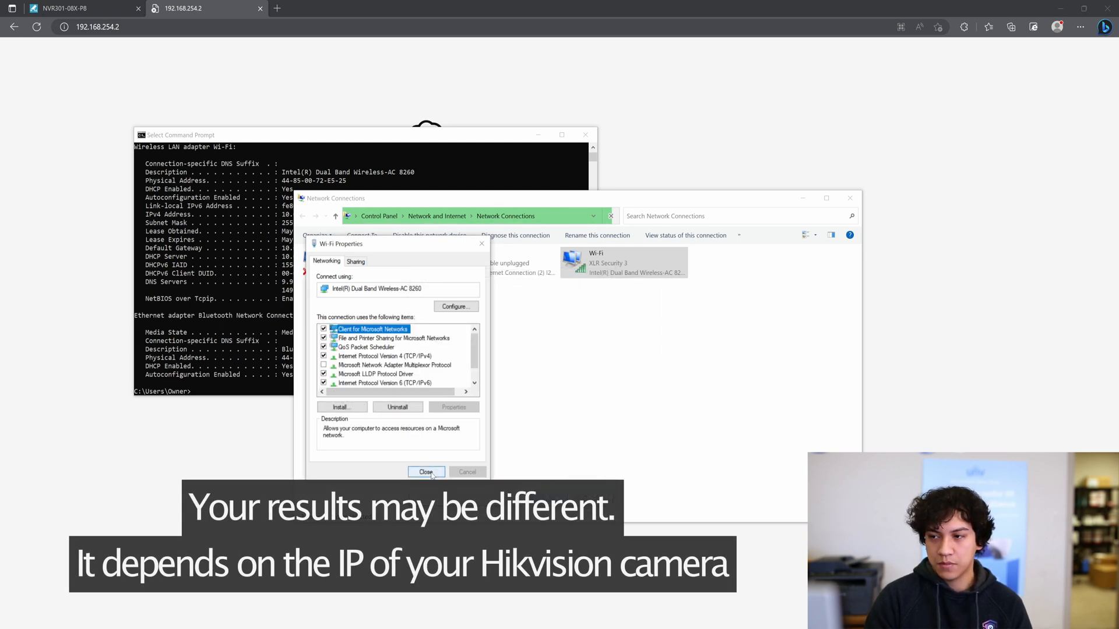
{"action": "left_click", "coordinate": [427, 472]}
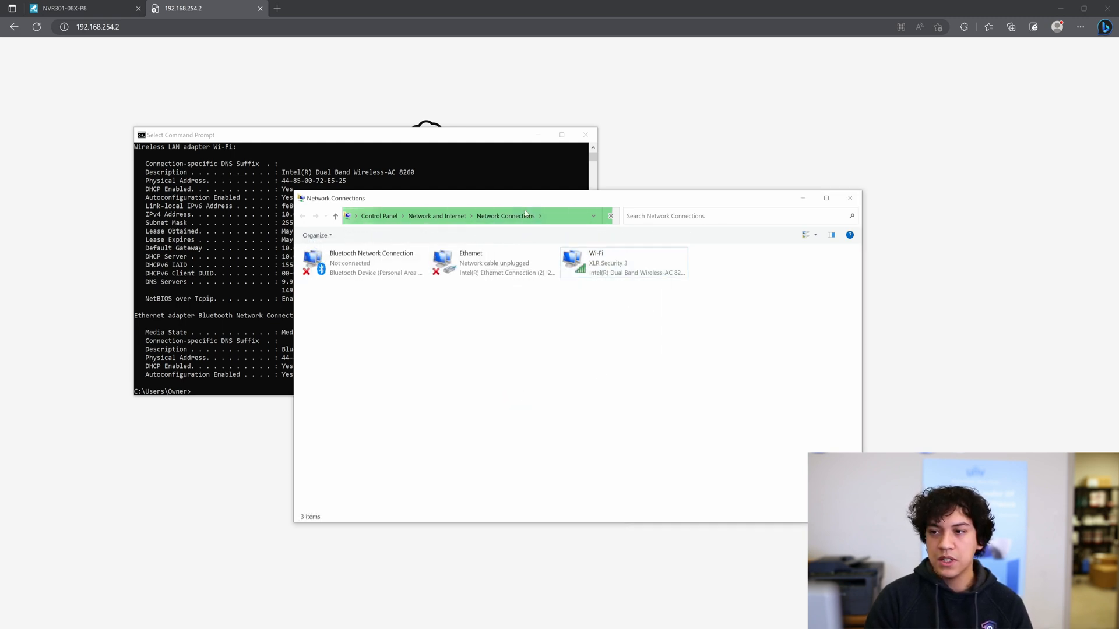
{"action": "mouse_move", "coordinate": [384, 144]}
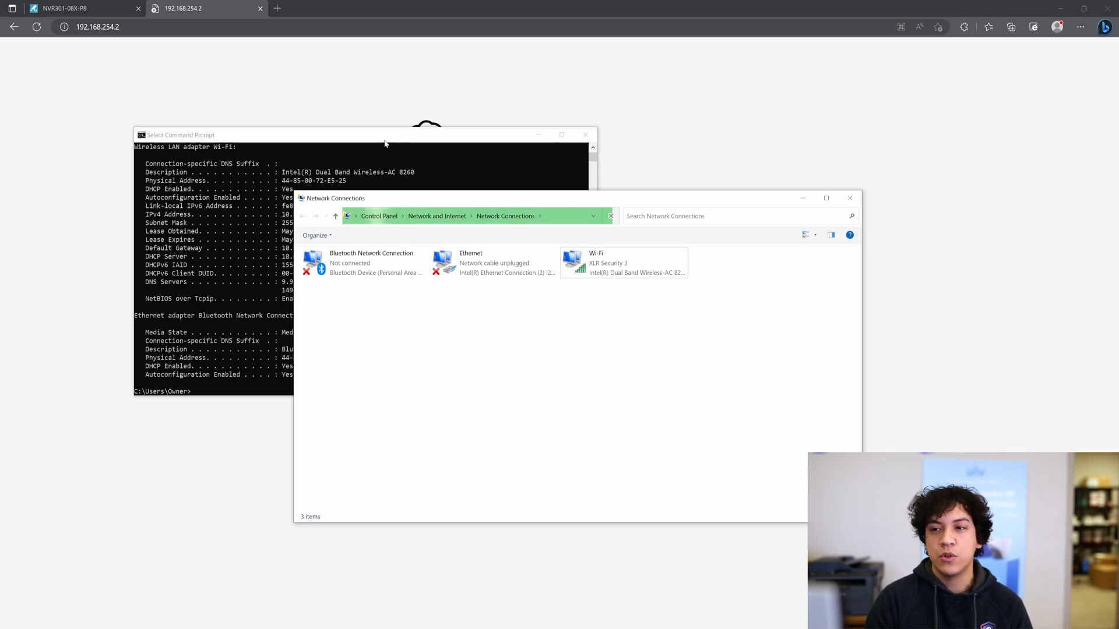
{"action": "mouse_move", "coordinate": [250, 92]}
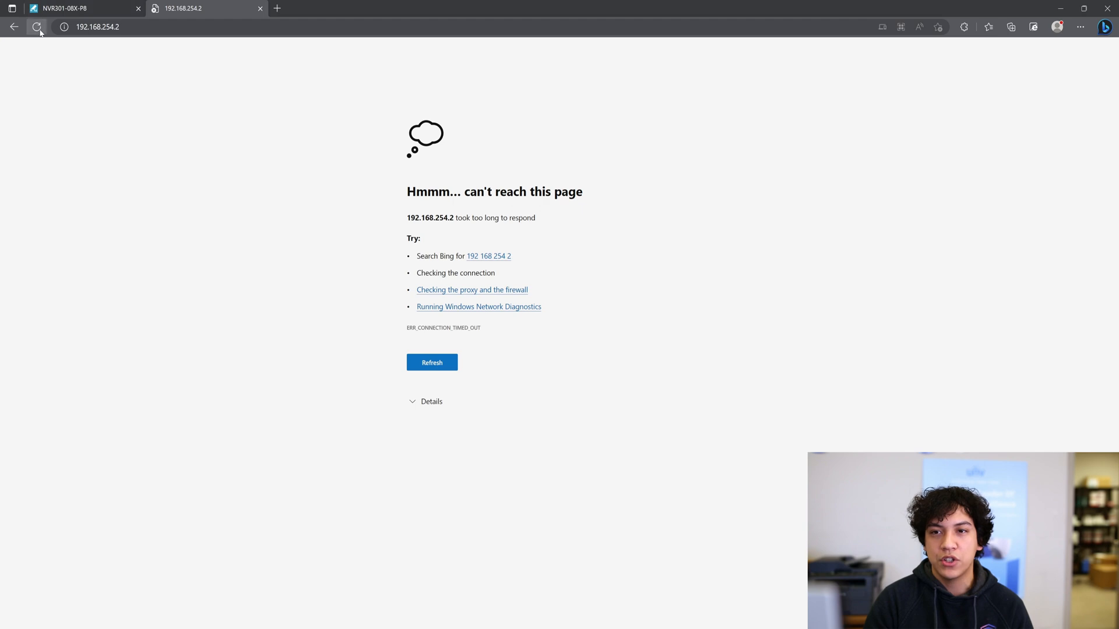
Log in to the camera at 192.168.254.2 as admin and reach Network Advanced Settings > Integration Protocol
{"action": "left_click", "coordinate": [36, 27]}
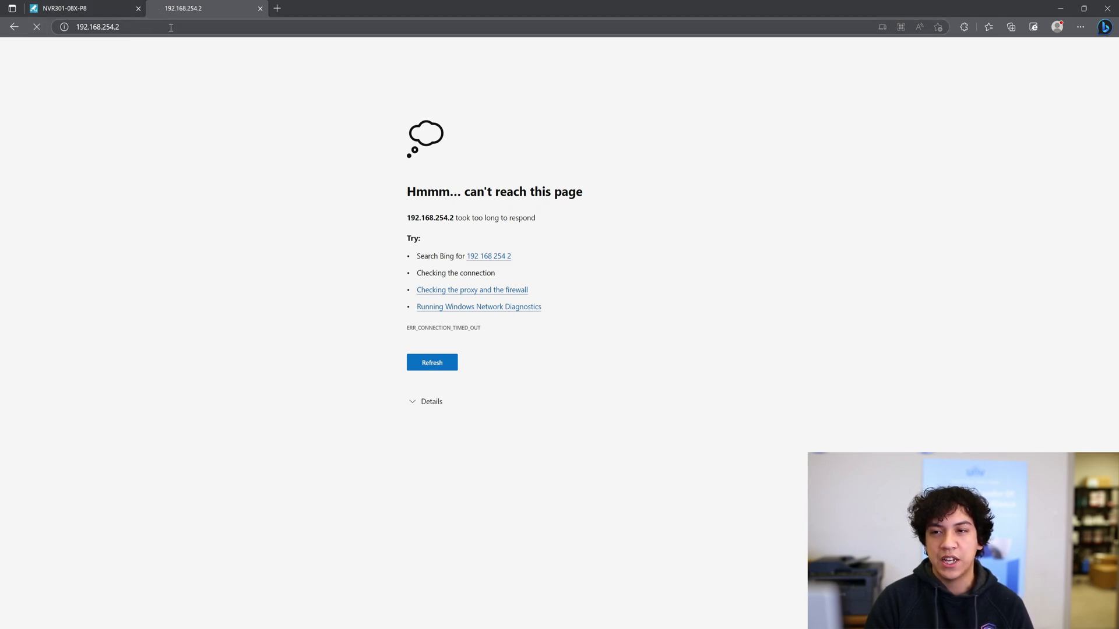
{"action": "mouse_move", "coordinate": [181, 57]}
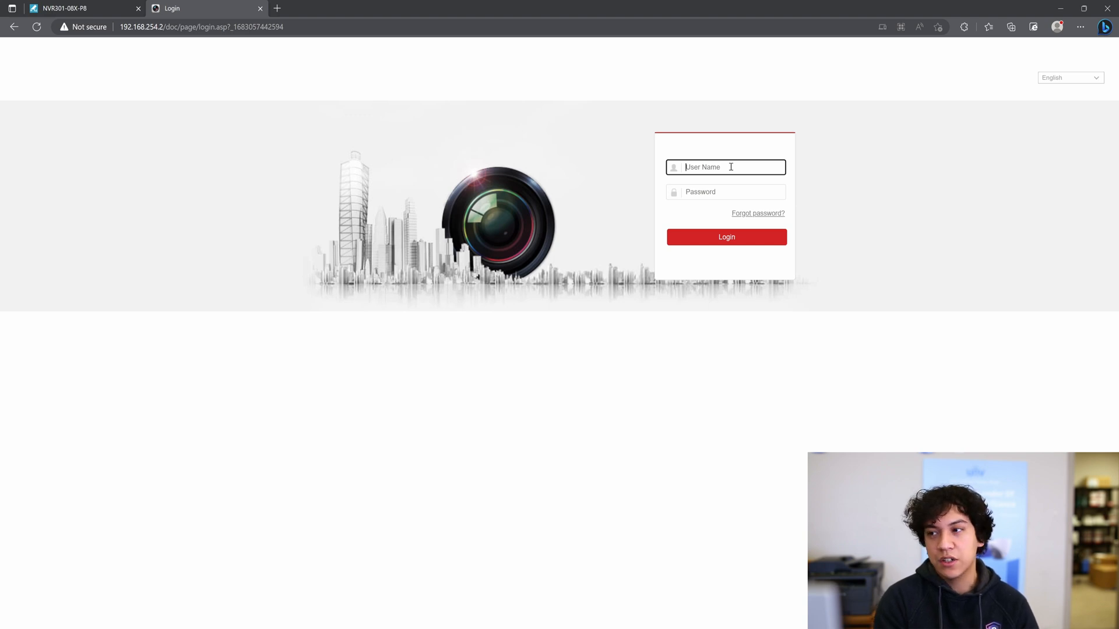
{"action": "type", "text": "admin"}
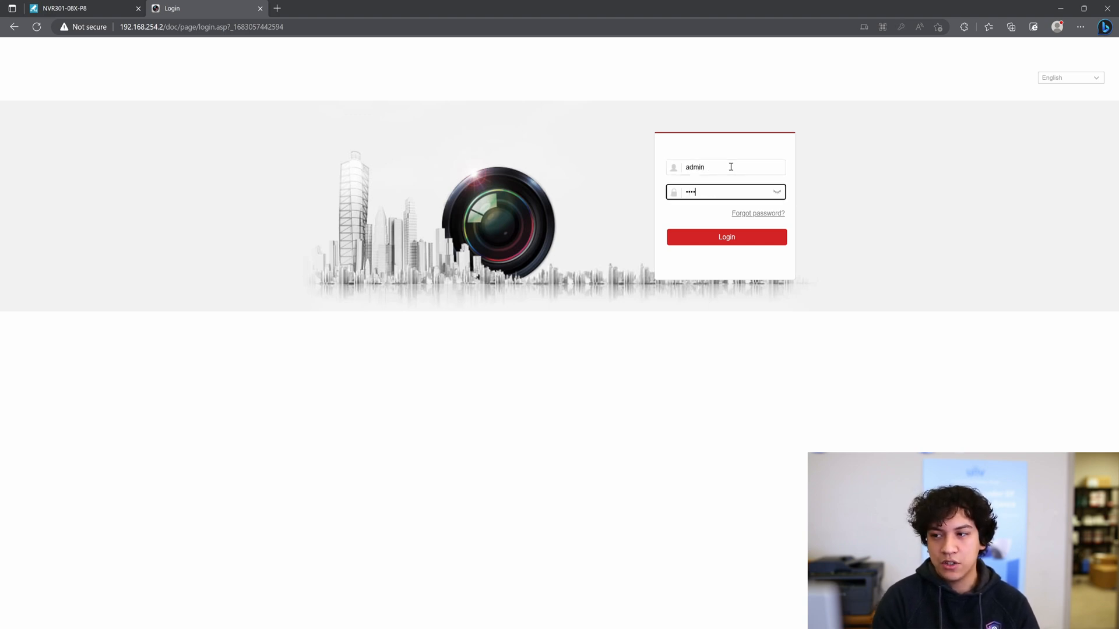
{"action": "left_click", "coordinate": [727, 237]}
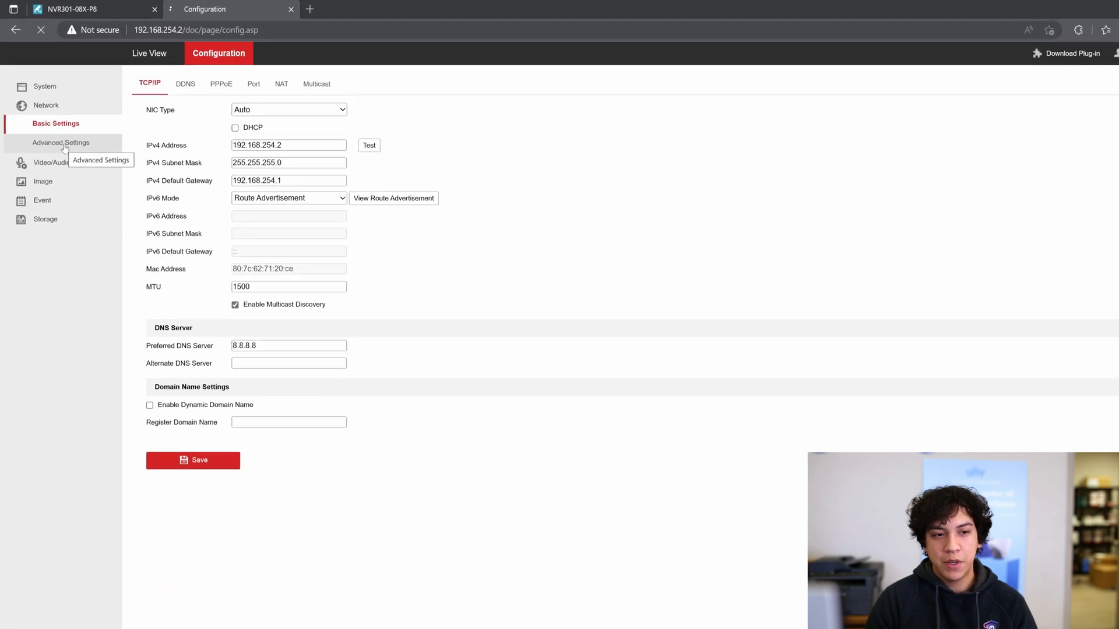
{"action": "left_click", "coordinate": [61, 142]}
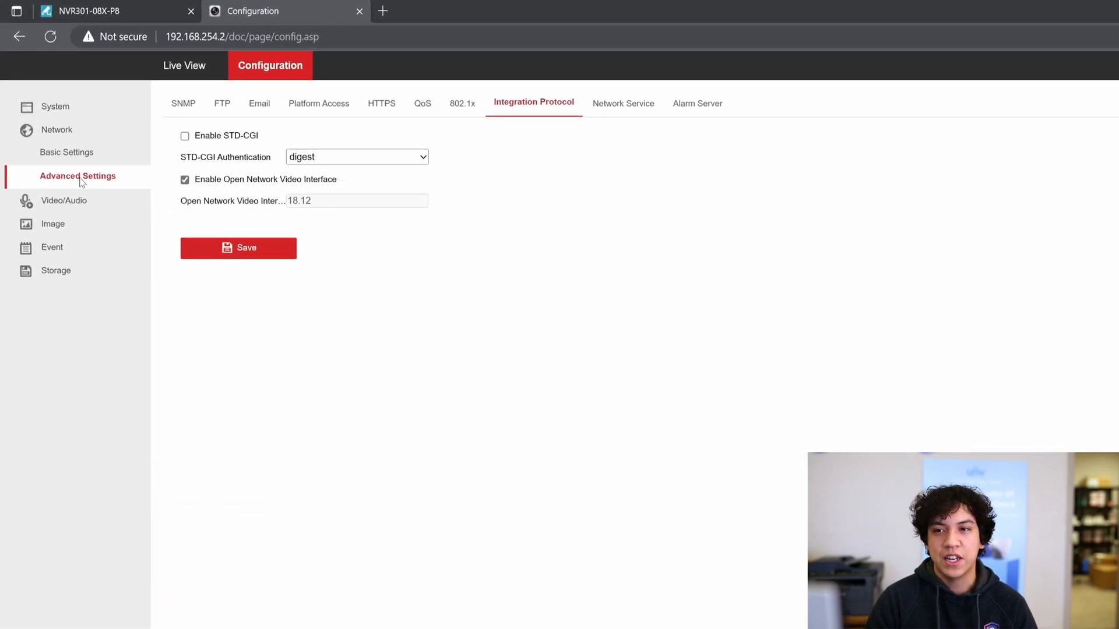
{"action": "double_click", "coordinate": [265, 180]}
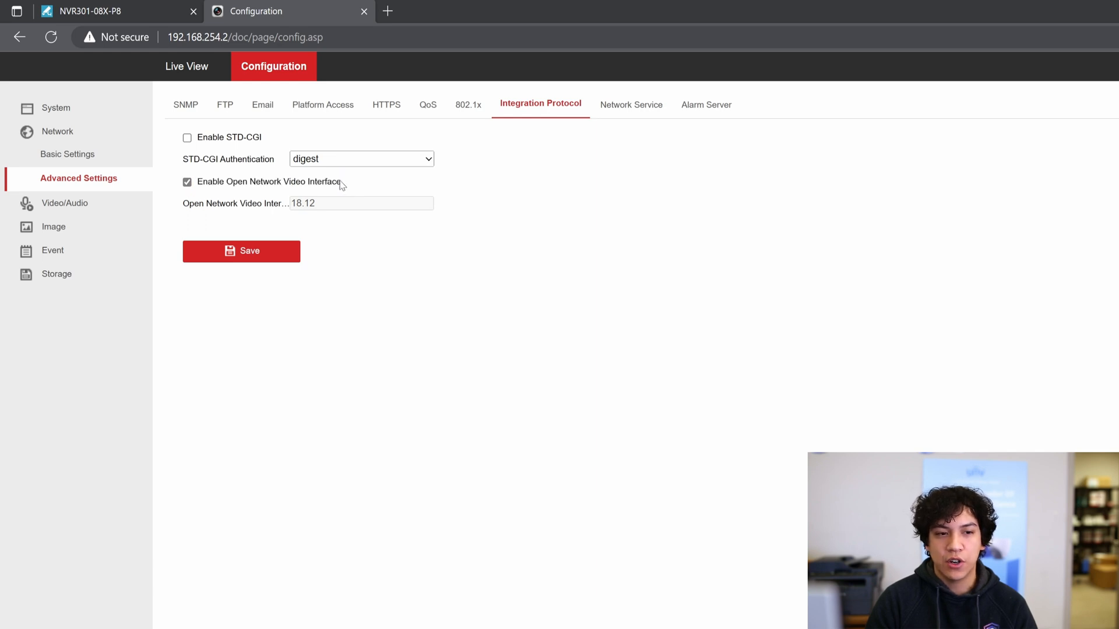
{"action": "mouse_move", "coordinate": [133, 186]}
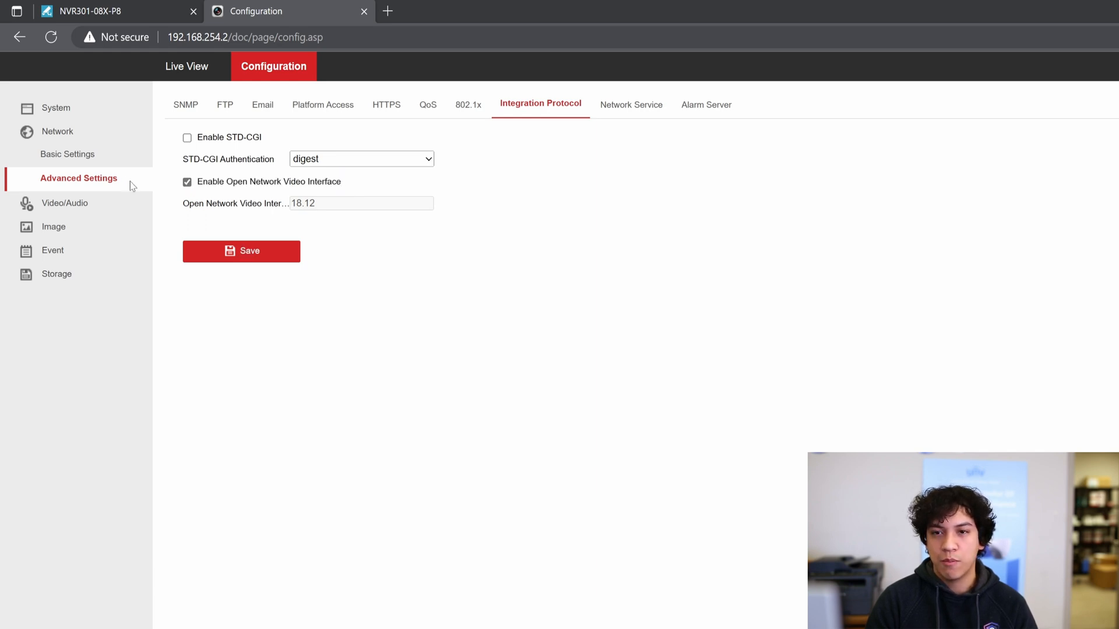
{"action": "mouse_move", "coordinate": [82, 160]}
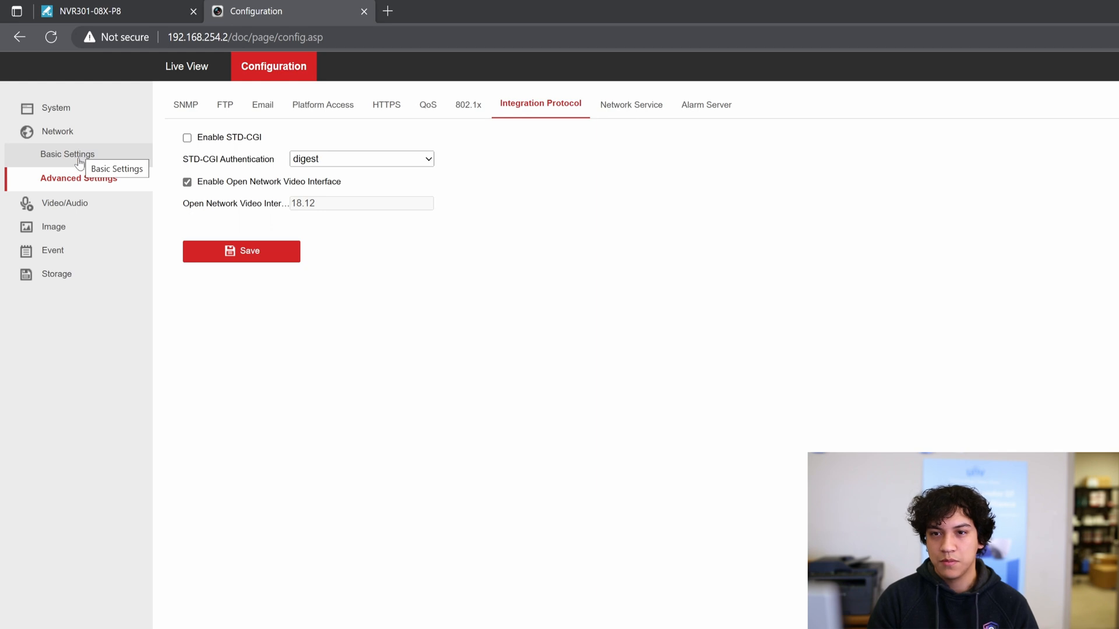
Set the camera's IPv4 address to 10.0.0.200 with gateway 10.0.0.1 and save
{"action": "left_click", "coordinate": [67, 154]}
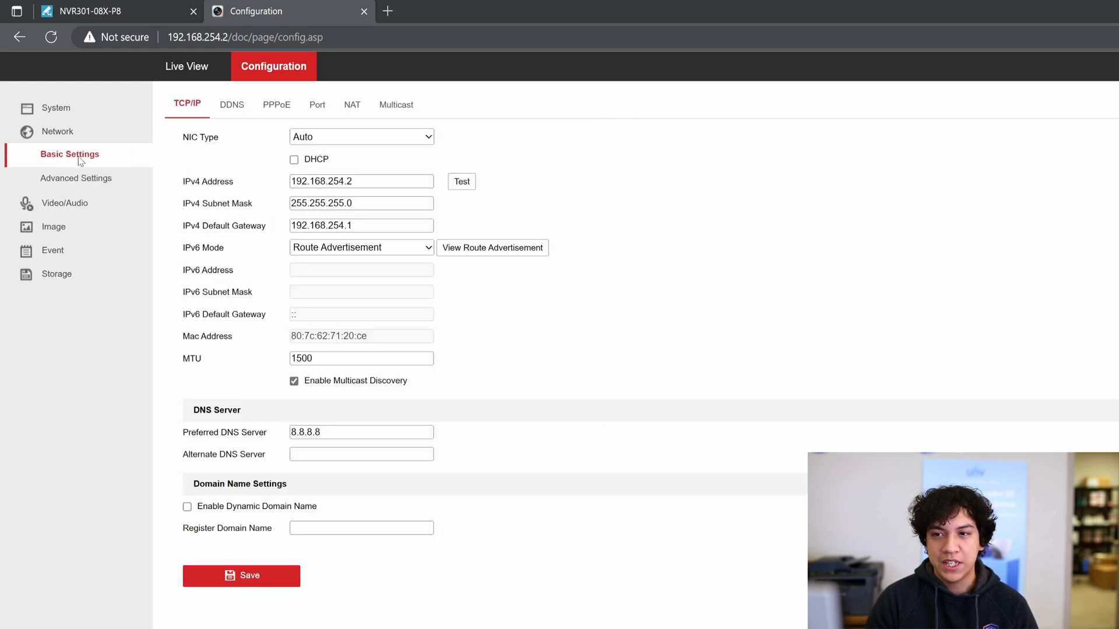
{"action": "double_click", "coordinate": [349, 181]}
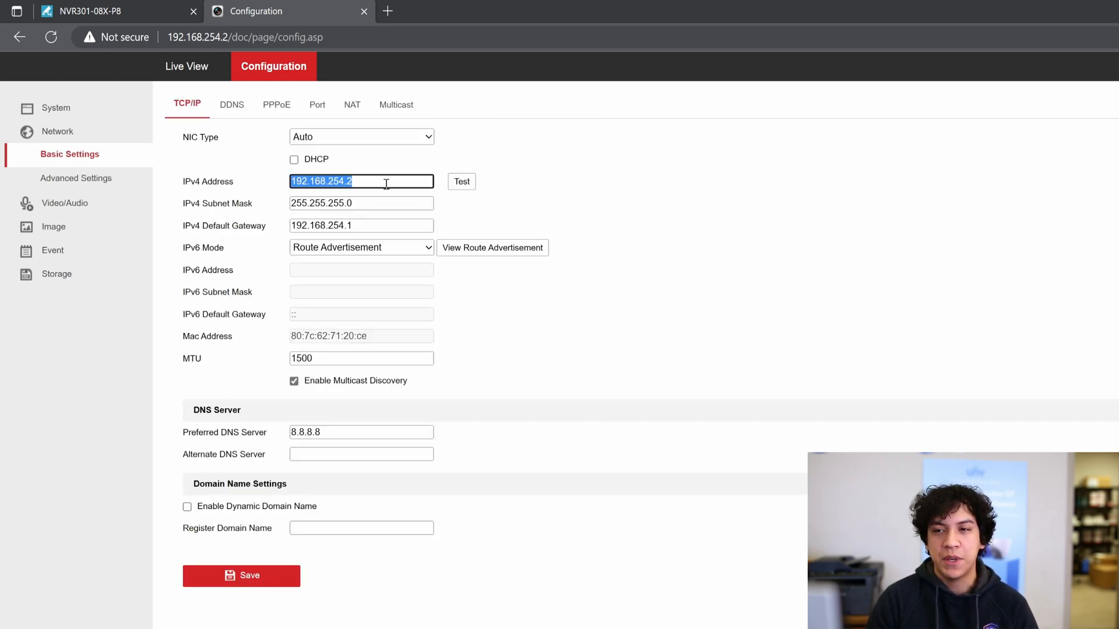
{"action": "type", "text": "10.0.0.200"}
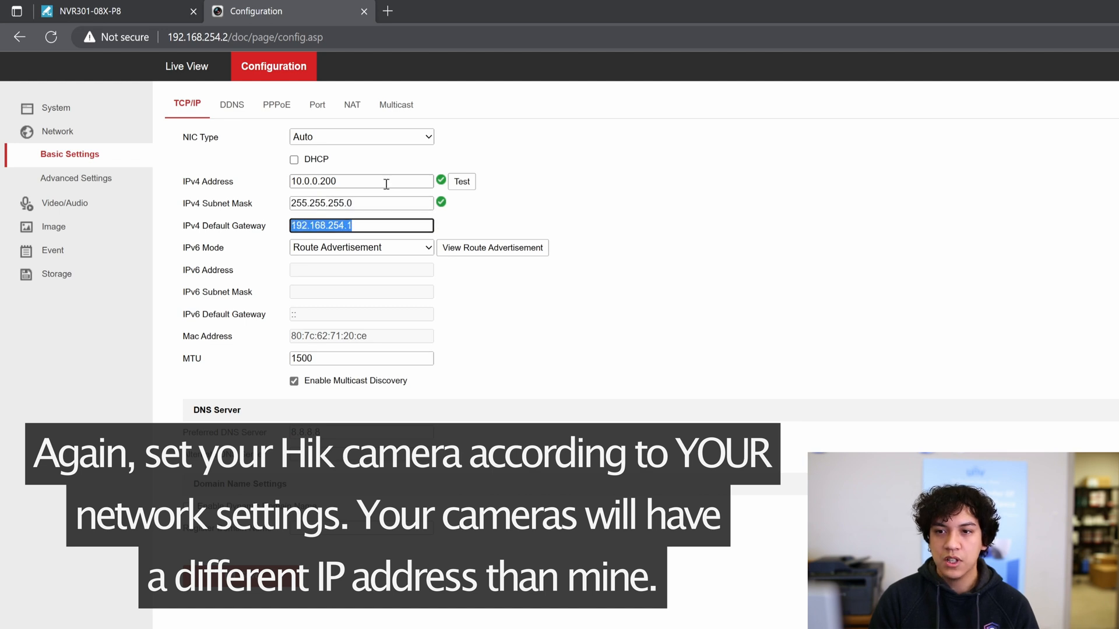
{"action": "type", "text": "10.0.0.1"}
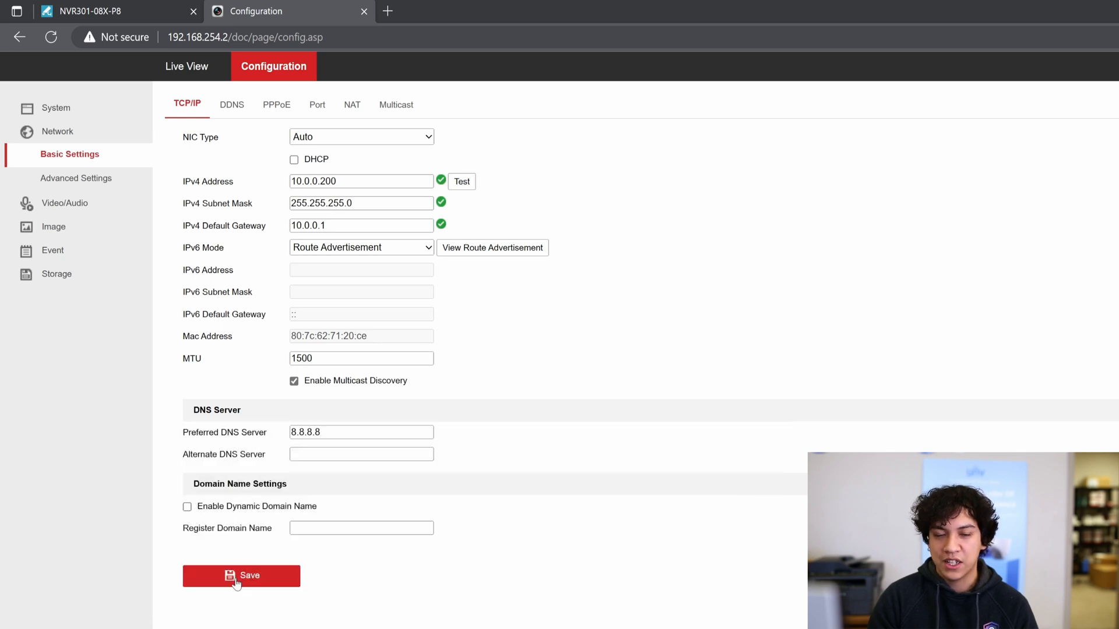
{"action": "left_click", "coordinate": [241, 576]}
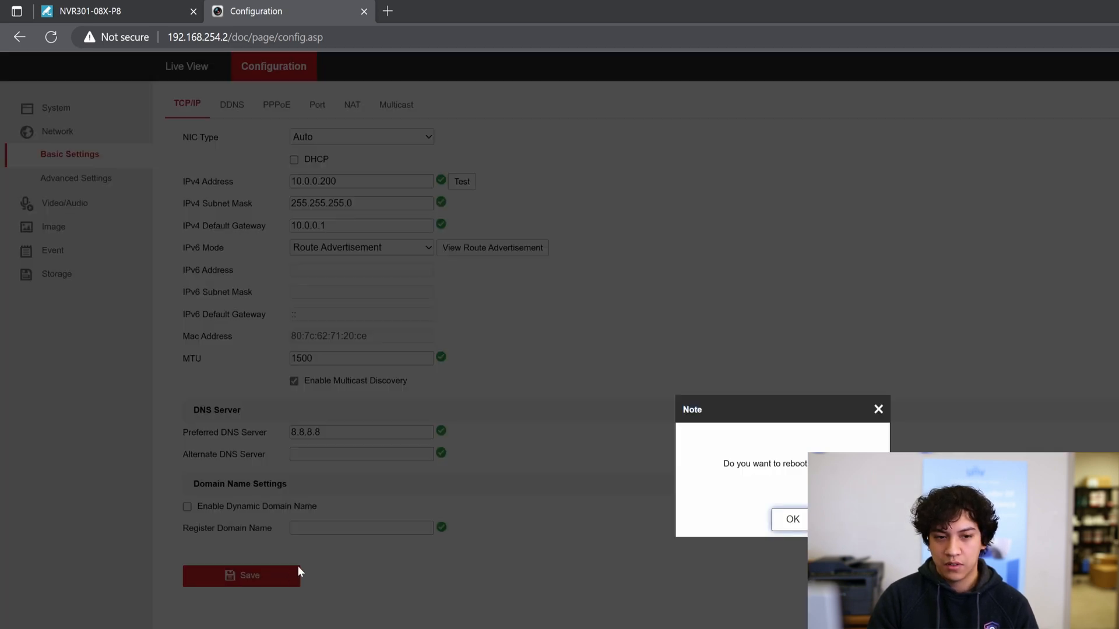
{"action": "mouse_move", "coordinate": [673, 566]}
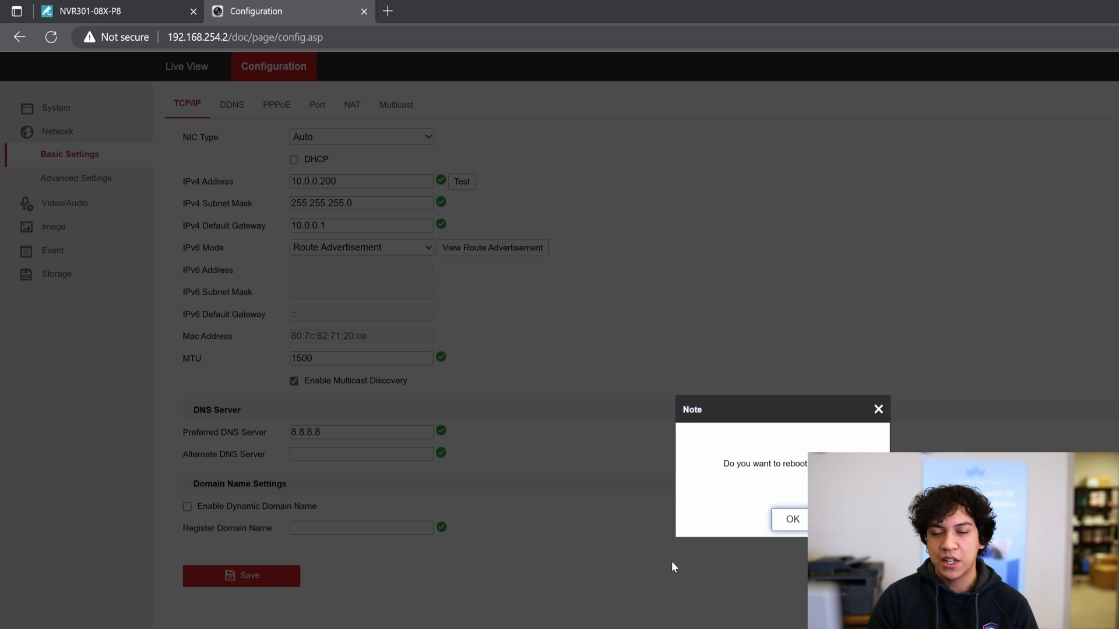
Confirm the reboot so the camera applies its new 10.0.0.200 address
{"action": "left_click", "coordinate": [791, 520]}
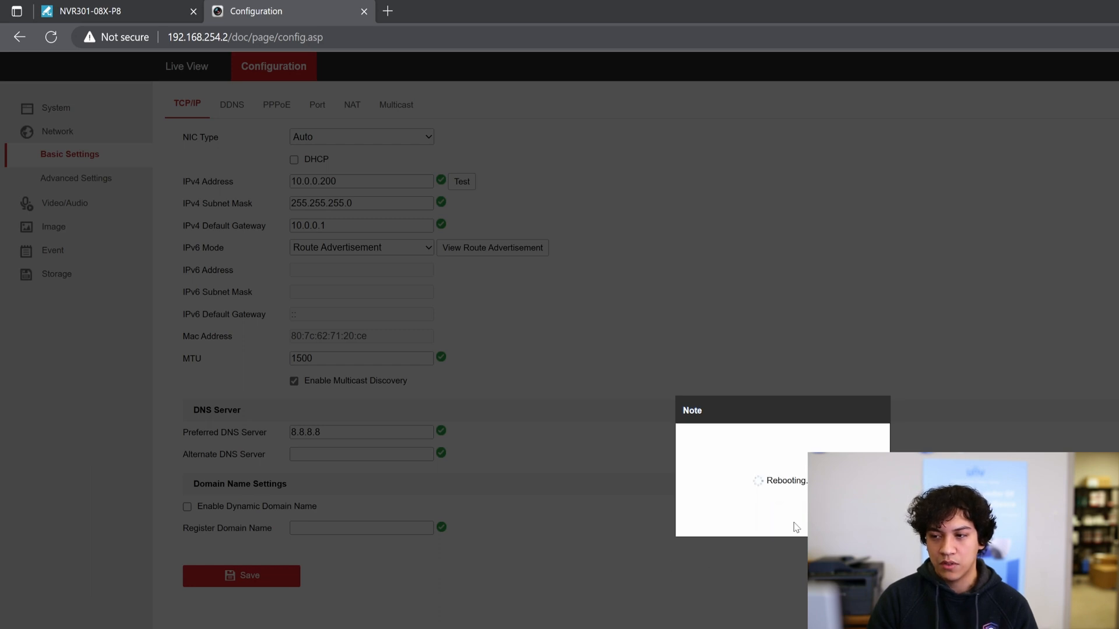
{"action": "mouse_move", "coordinate": [610, 455]}
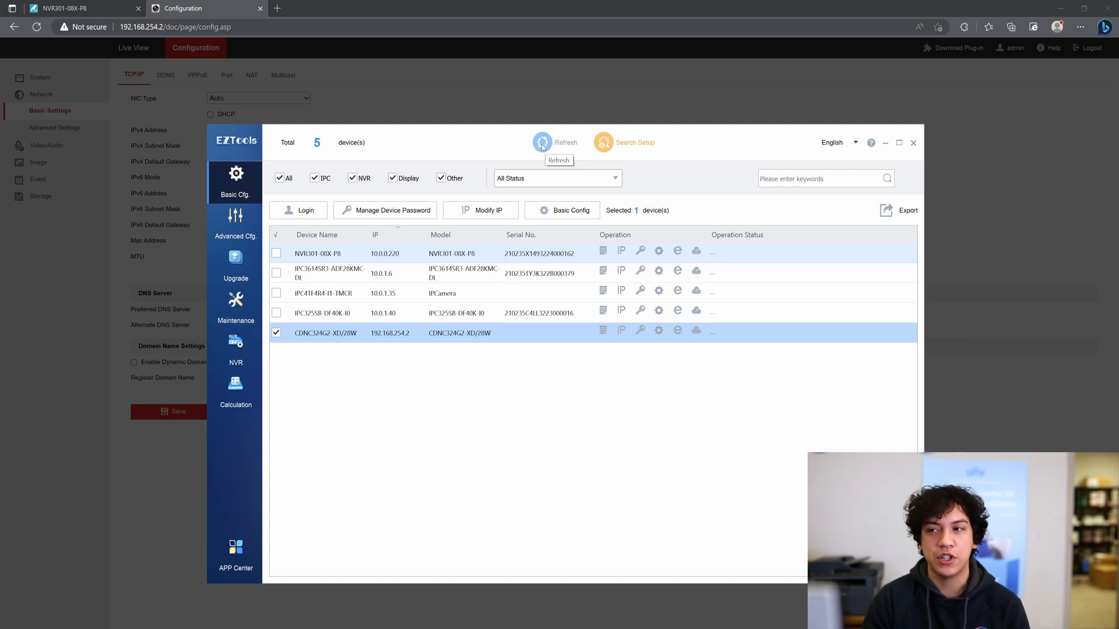
Refresh the device list to show the camera at 10.0.0.200
{"action": "left_click", "coordinate": [542, 142]}
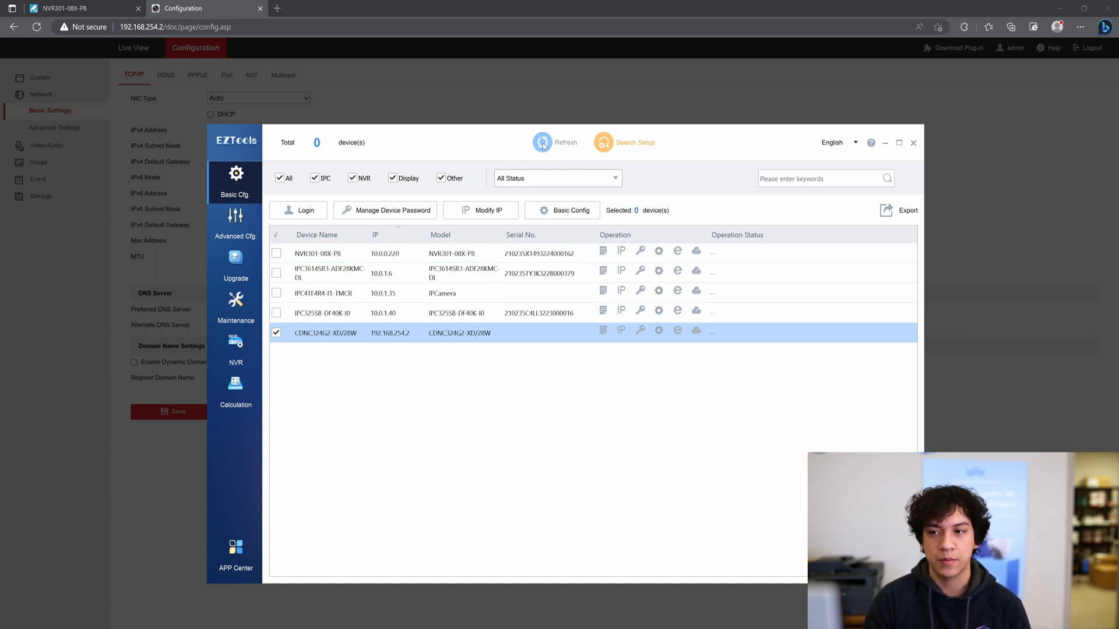
{"action": "left_click", "coordinate": [542, 142]}
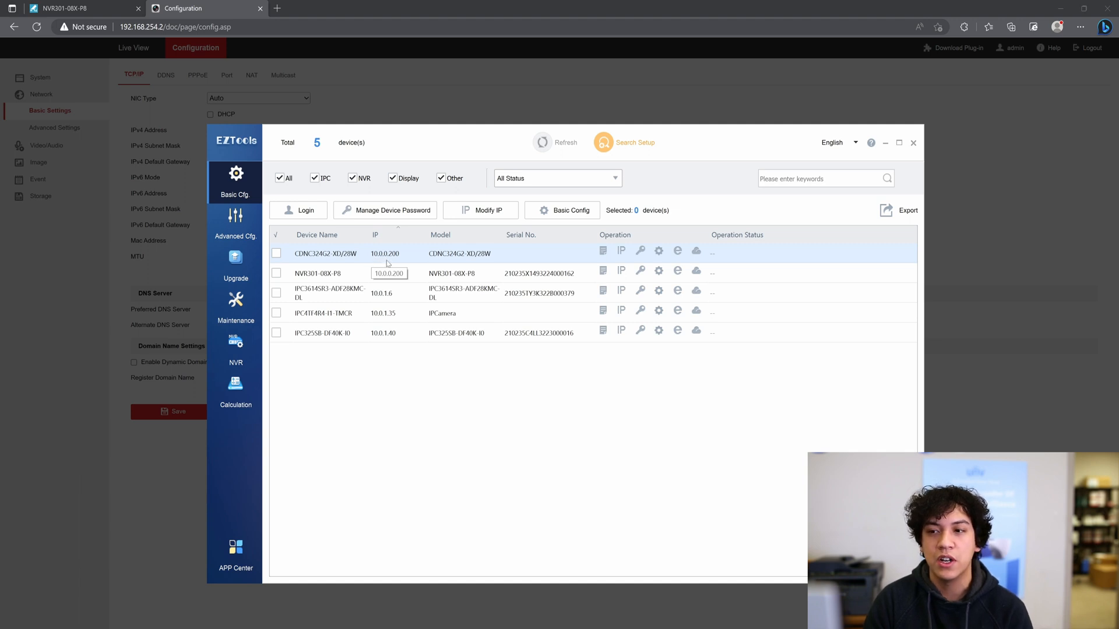
{"action": "mouse_move", "coordinate": [406, 261]}
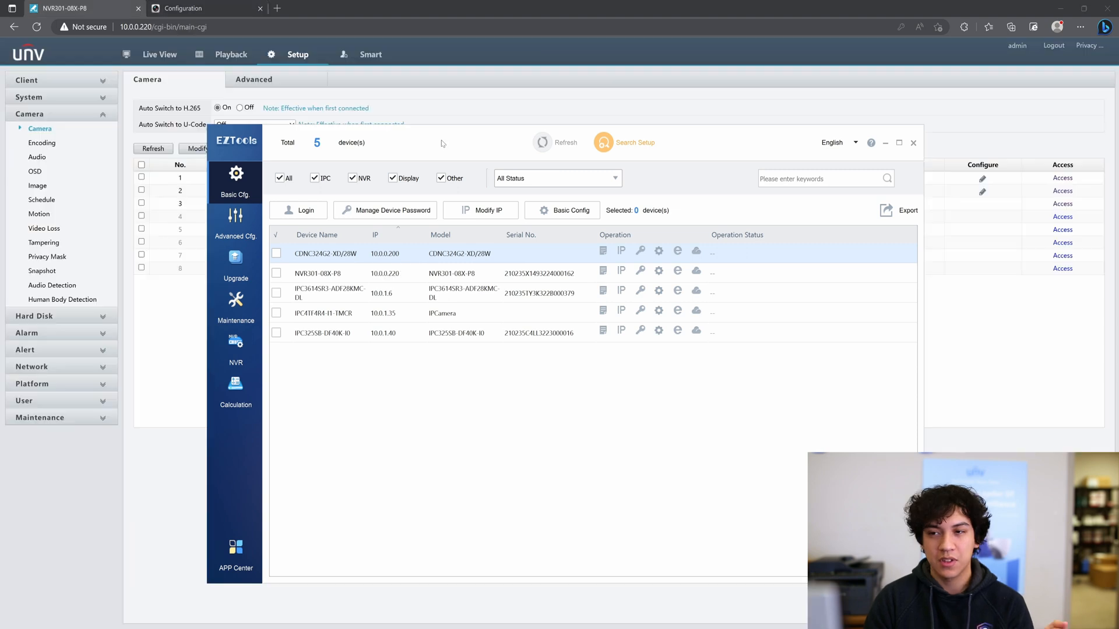
{"action": "mouse_move", "coordinate": [415, 255]}
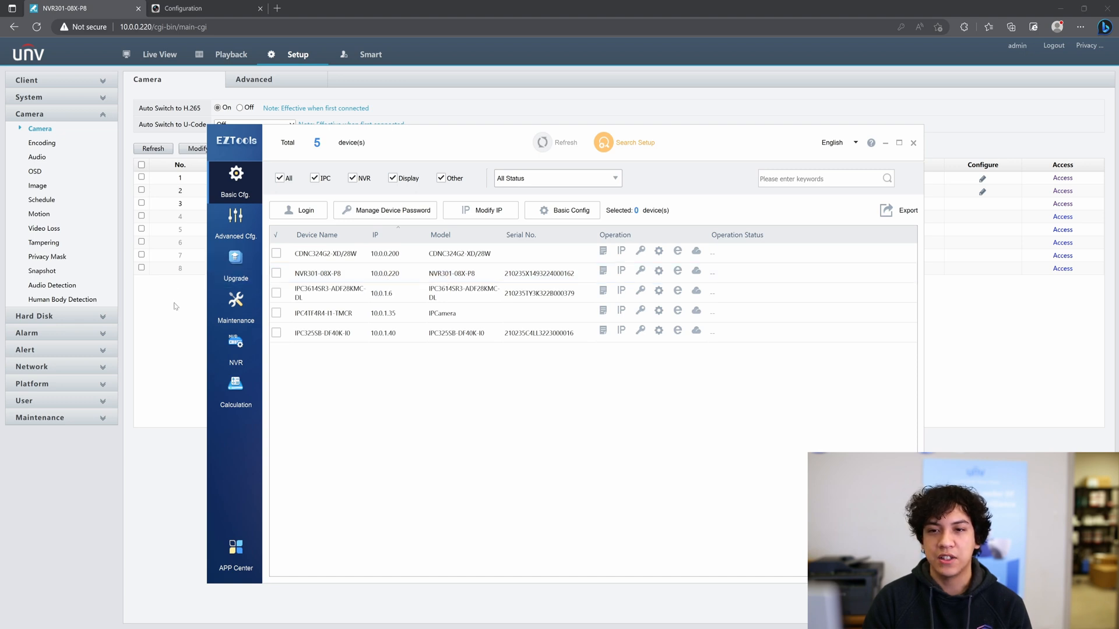
Bring the NVR's Setup camera list to the front
{"action": "left_click", "coordinate": [914, 143]}
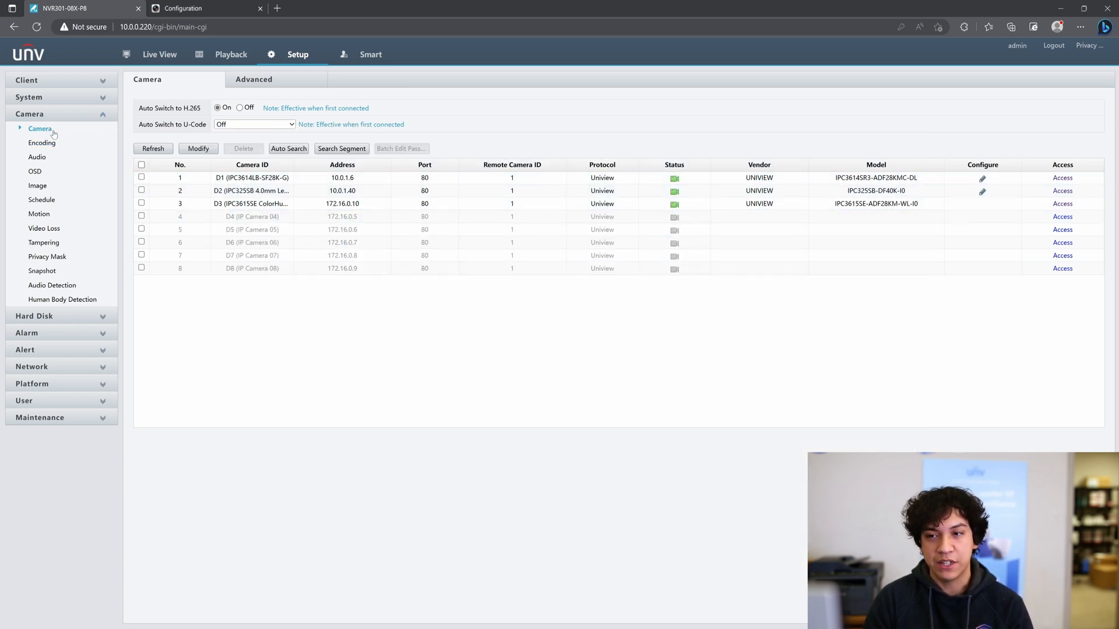
{"action": "mouse_move", "coordinate": [298, 57]}
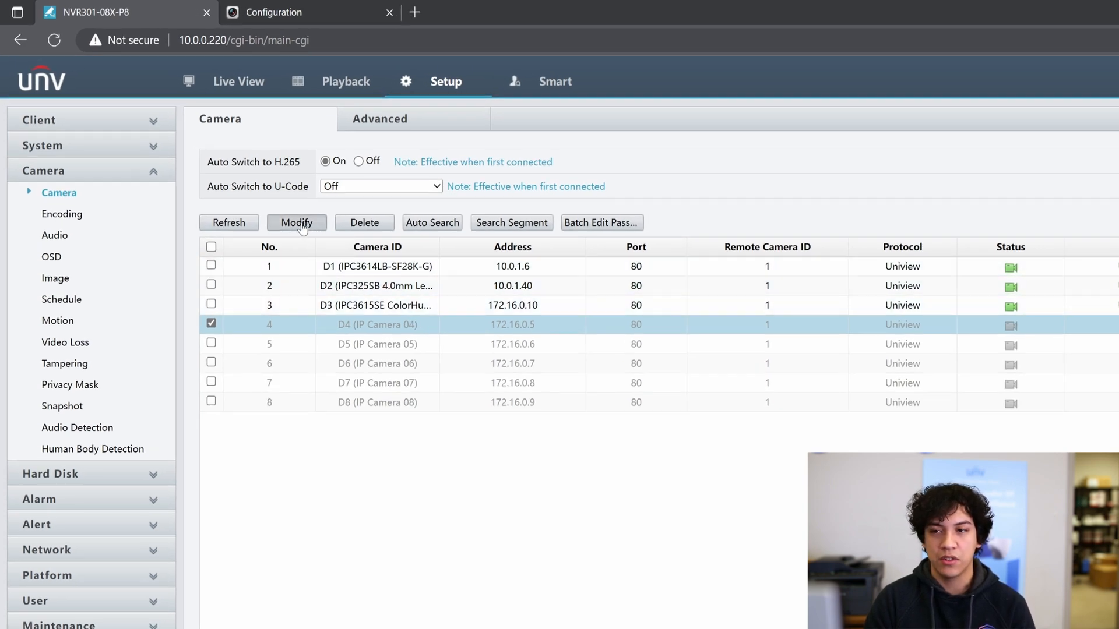
Configure channel D4 by IP address over ONVIF at 10.0.0.200 with credentials and save
{"action": "left_click", "coordinate": [297, 223]}
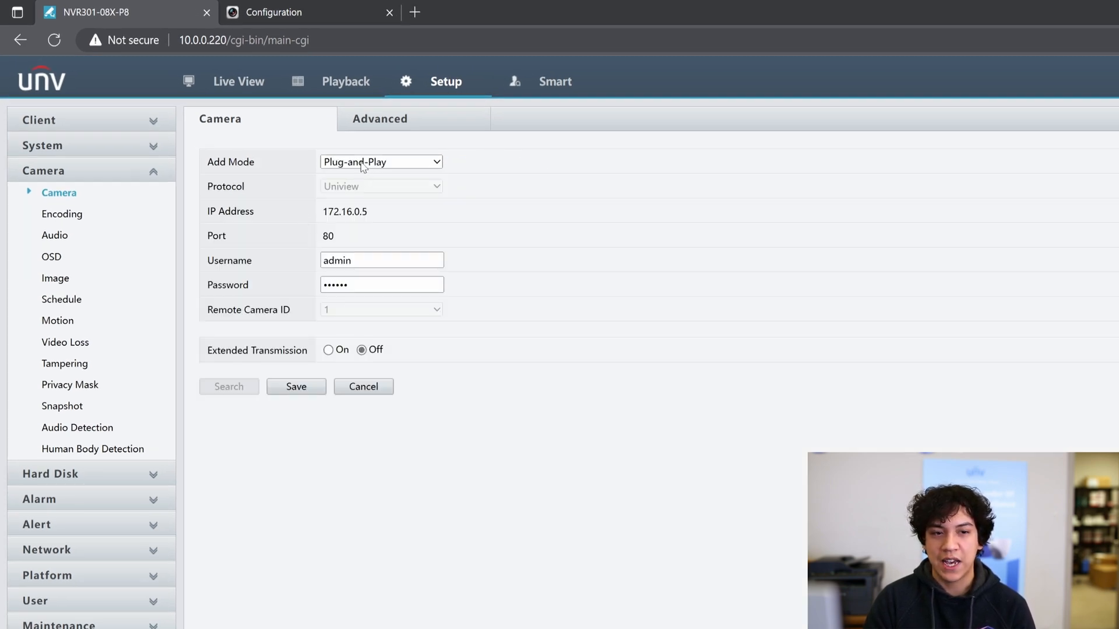
{"action": "left_click", "coordinate": [380, 160]}
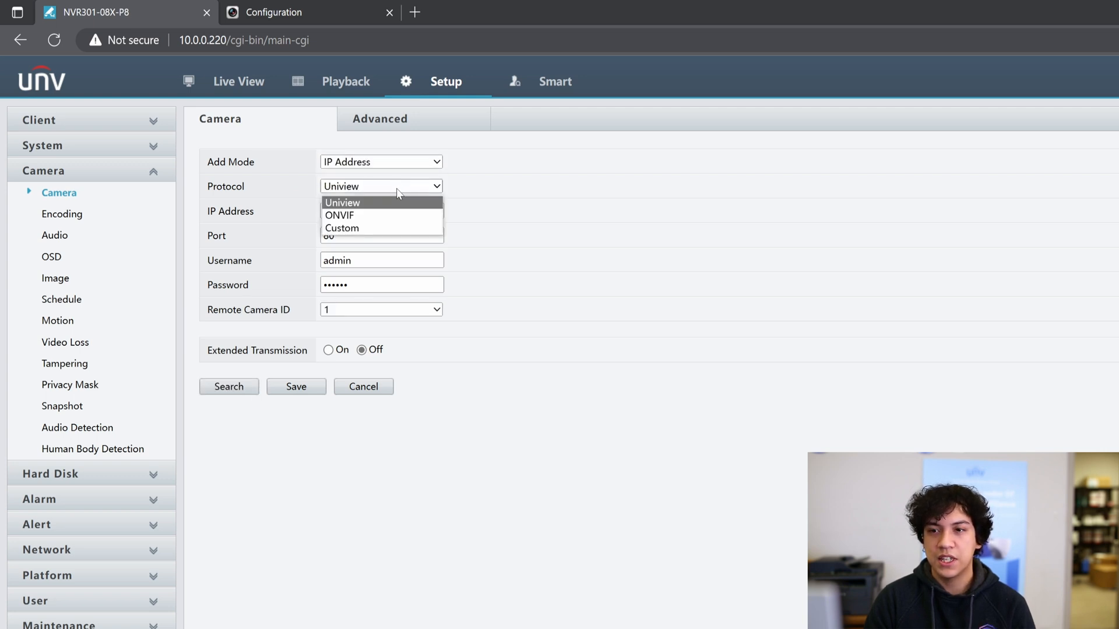
{"action": "left_click", "coordinate": [339, 214]}
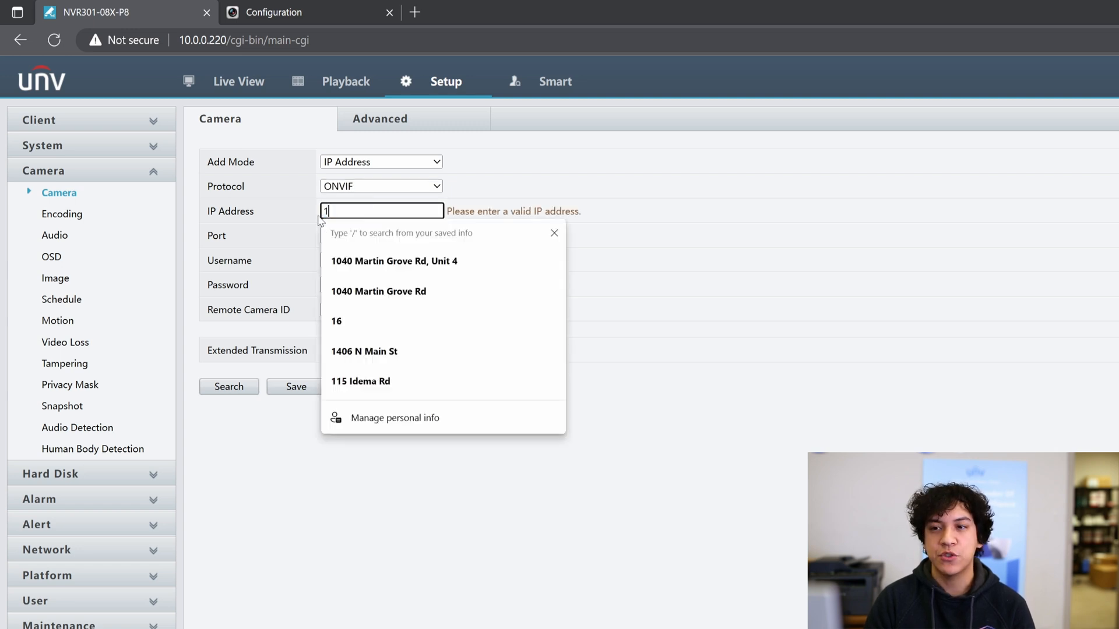
{"action": "type", "text": "0.0.0.200"}
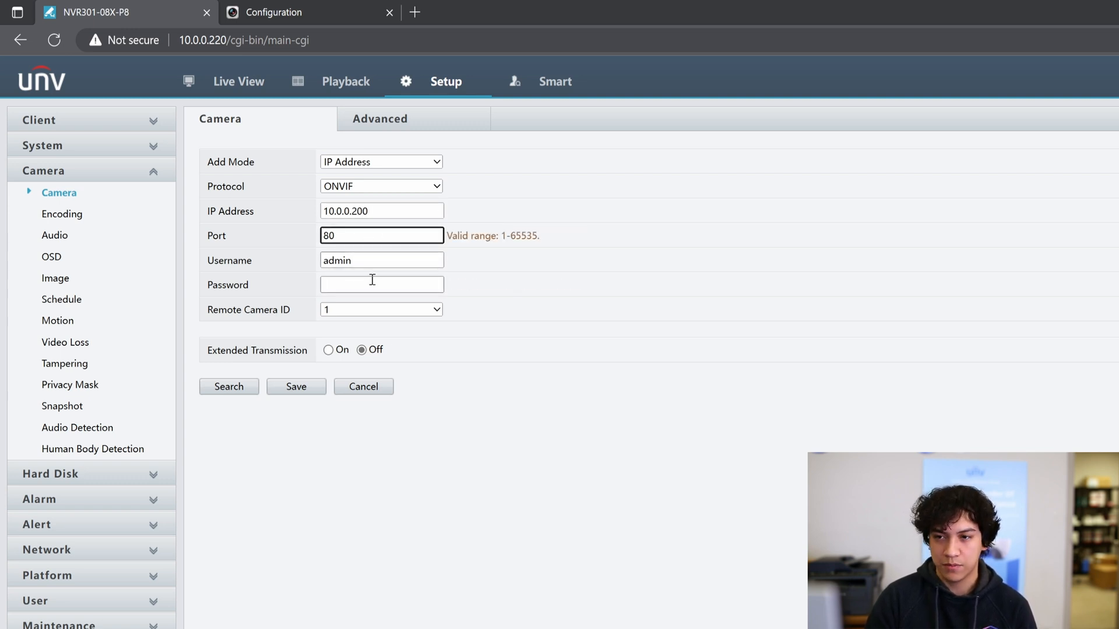
{"action": "left_click", "coordinate": [380, 284]}
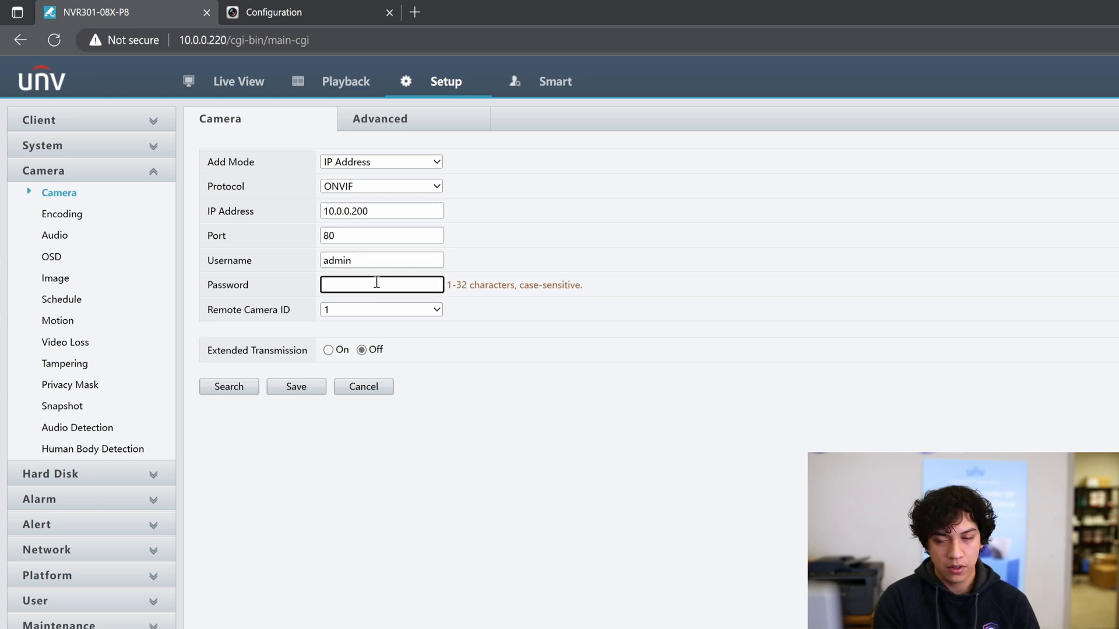
{"action": "type", "text": "password"}
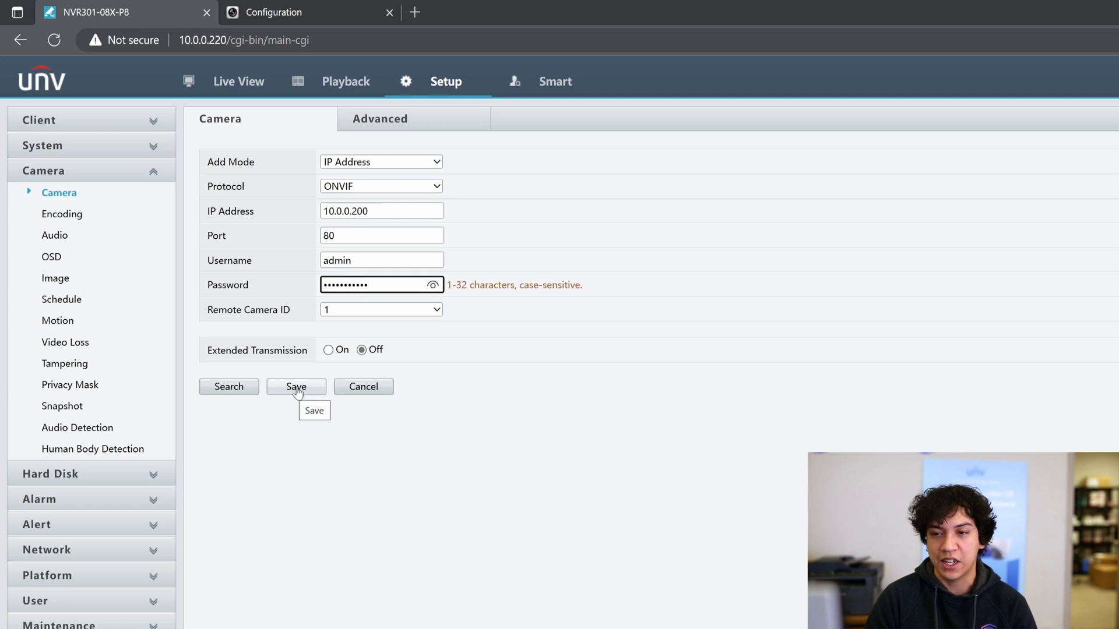
{"action": "left_click", "coordinate": [296, 386]}
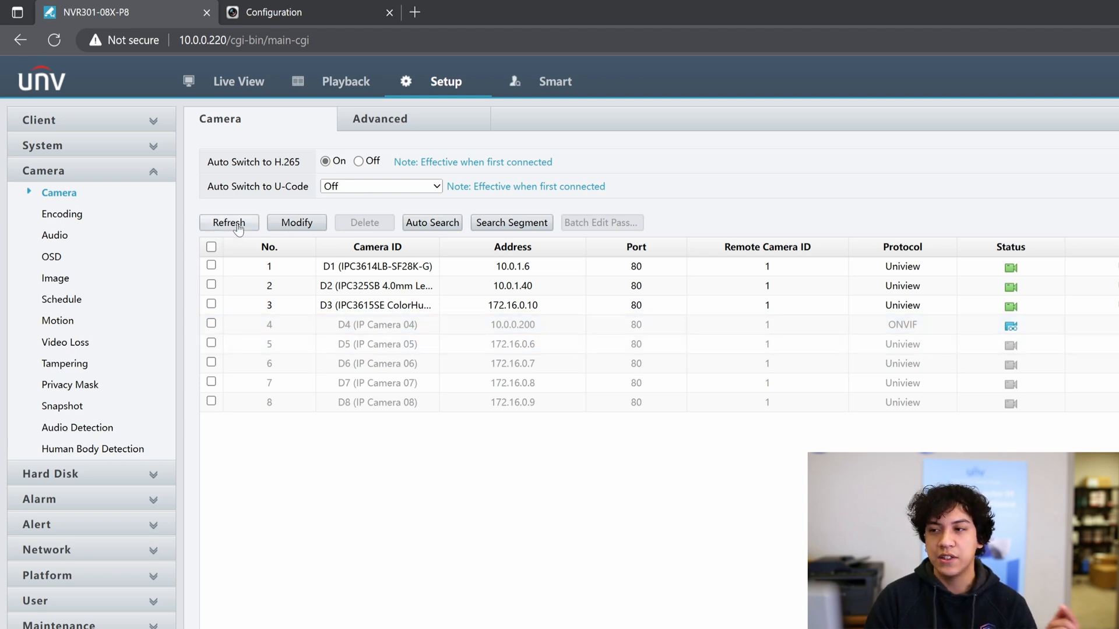
Refresh the camera list so D4 shows Camera 01 at 10.0.0.200 online via ONVIF
{"action": "left_click", "coordinate": [229, 222]}
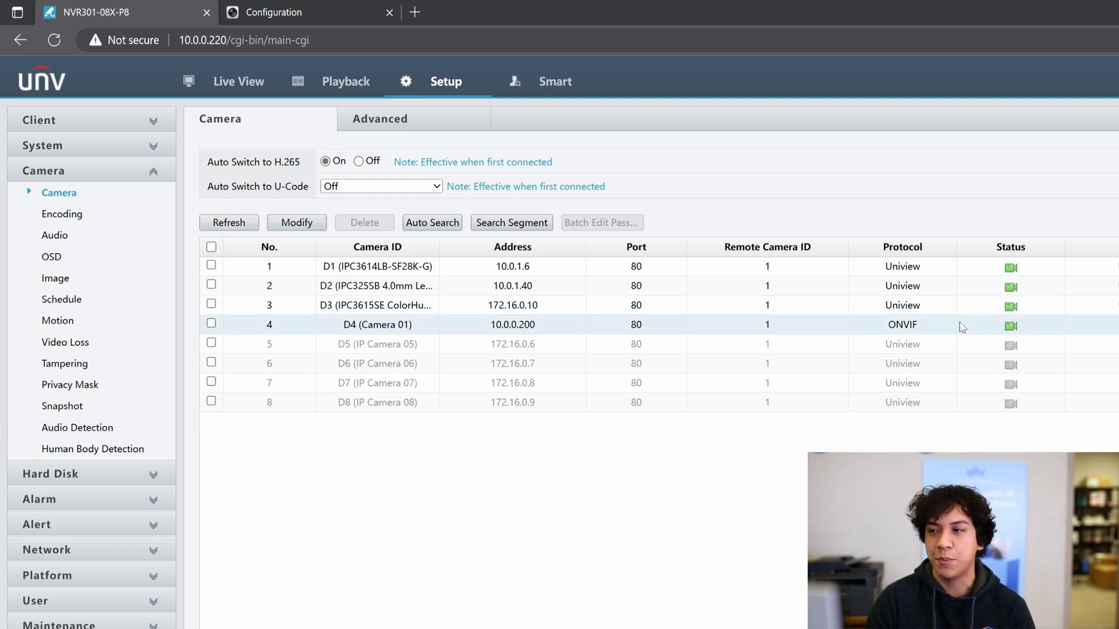
{"action": "mouse_move", "coordinate": [872, 317]}
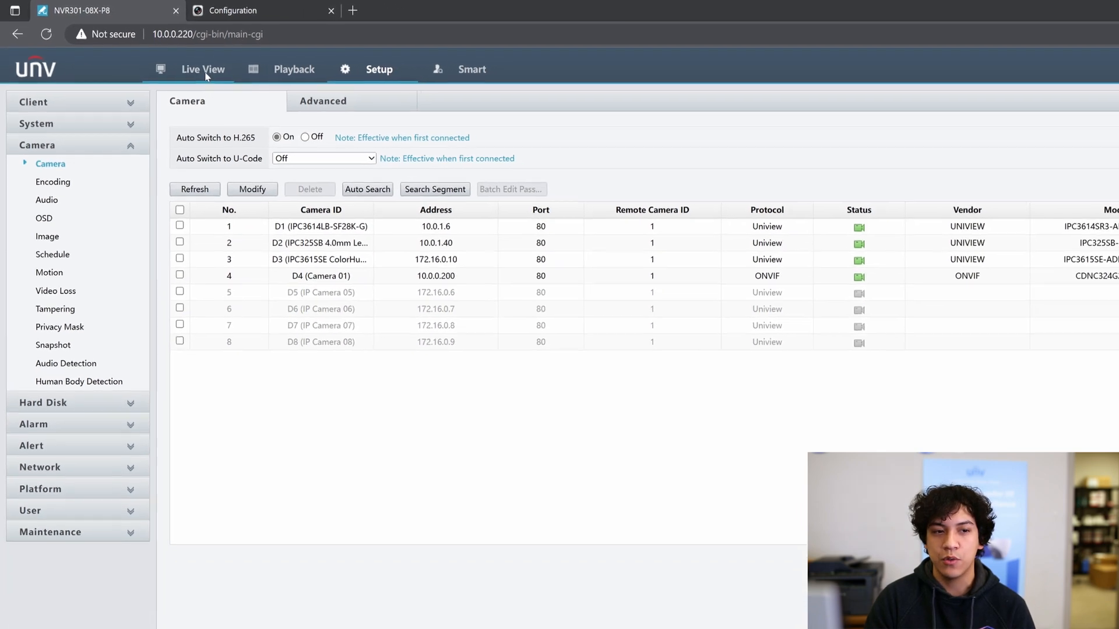
Stream Camera 01 (D4) in Live View enlarged to fill the viewing area
{"action": "left_click", "coordinate": [203, 68]}
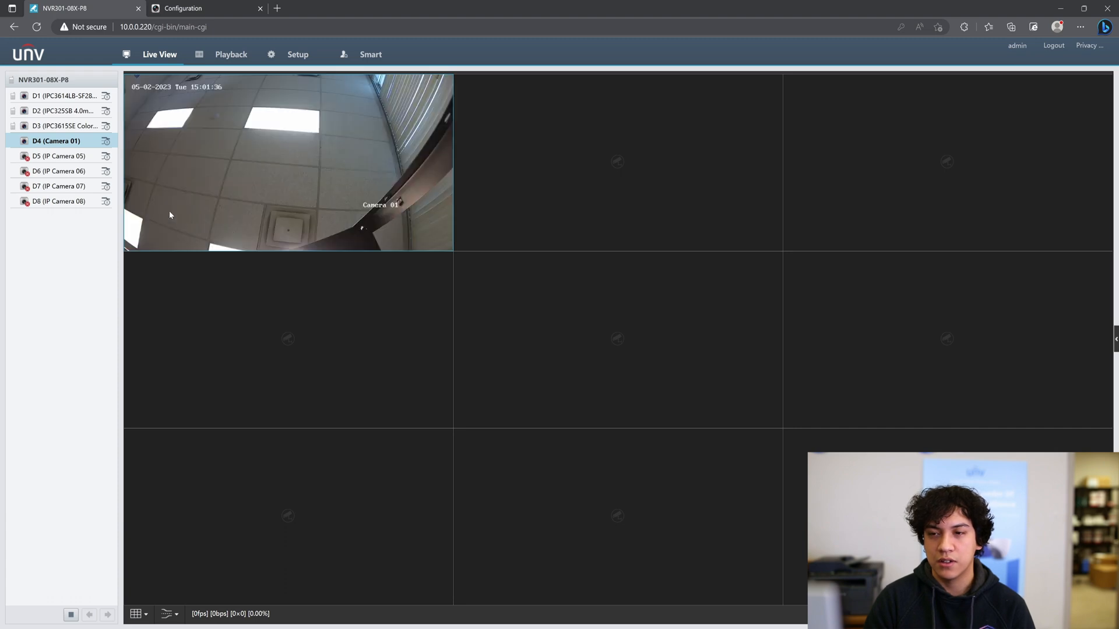
{"action": "double_click", "coordinate": [287, 163]}
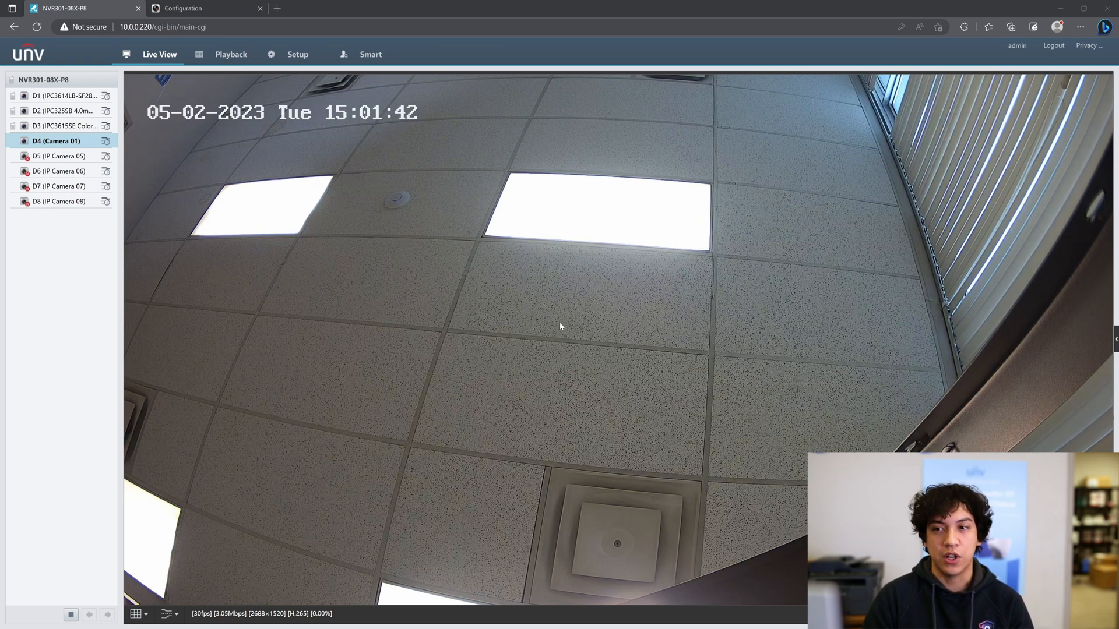
{"action": "mouse_move", "coordinate": [584, 319]}
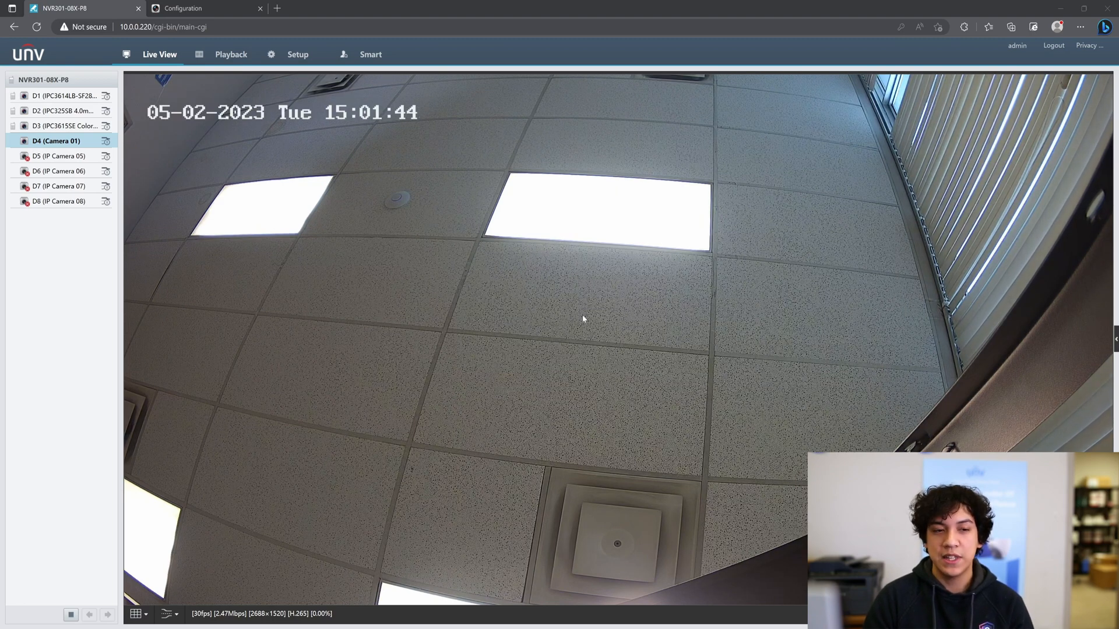